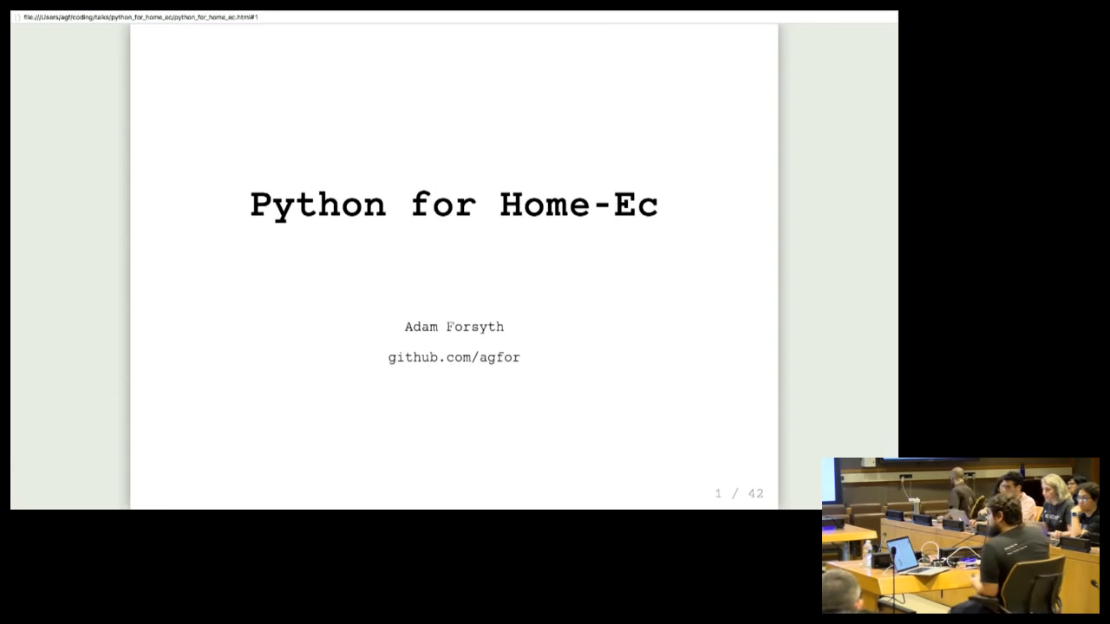
Step through the kitchen, speaker and countertop photos to the Boards and Cuts layouts
key("Right")
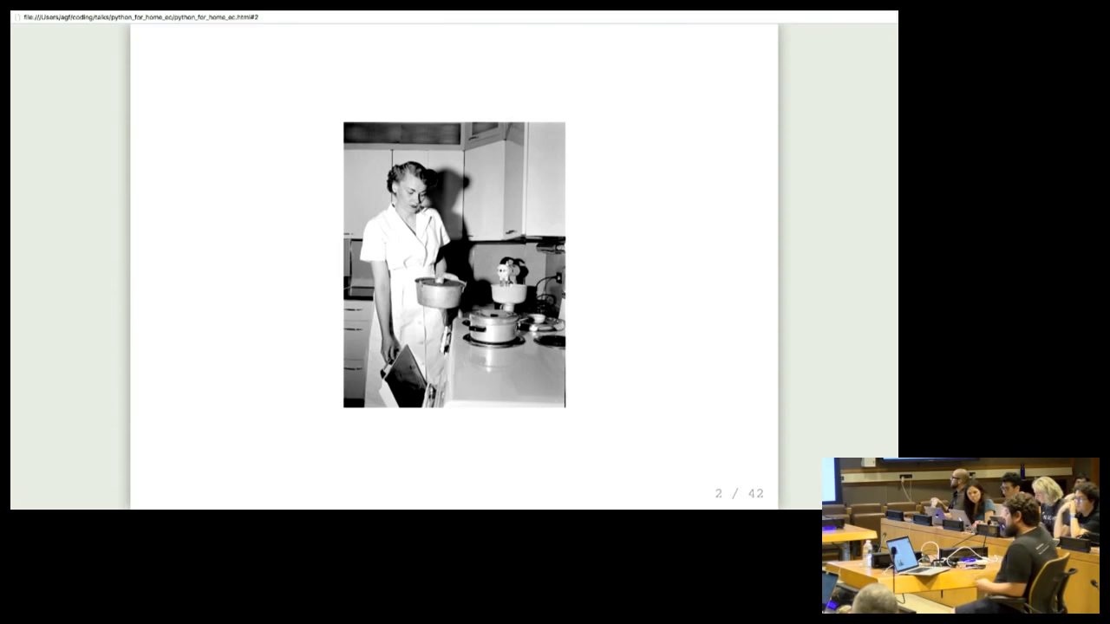
key("Right")
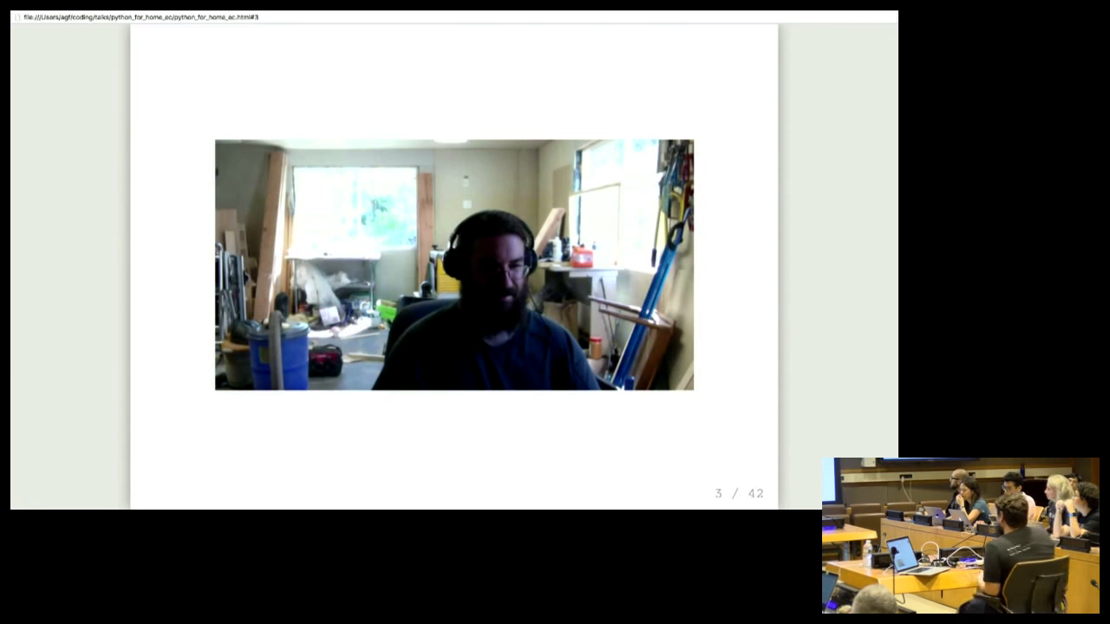
key("Right")
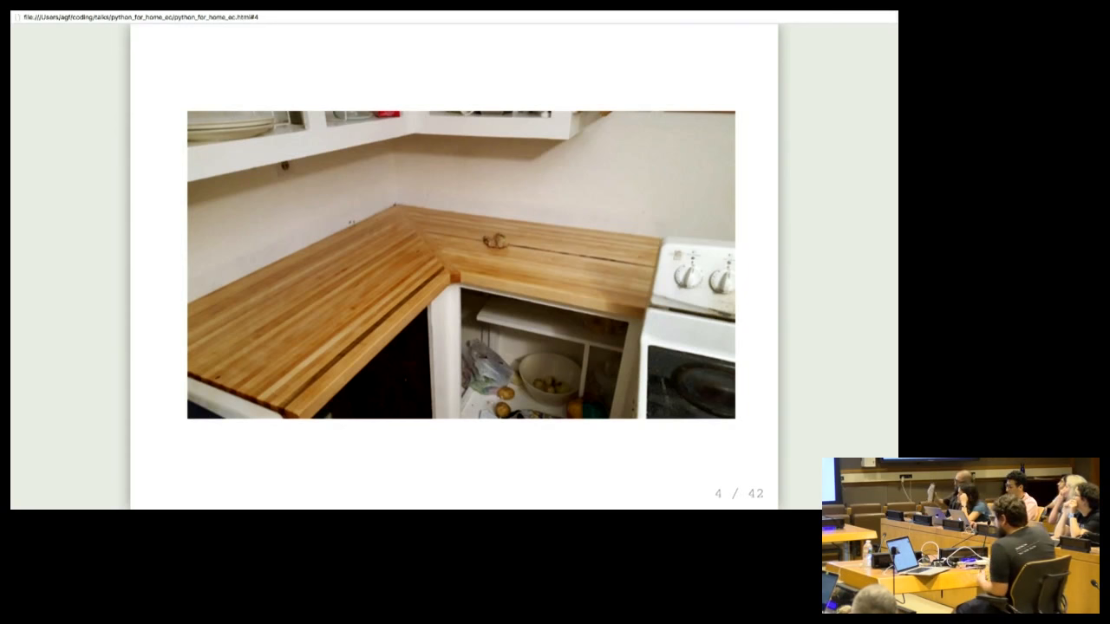
key("Right")
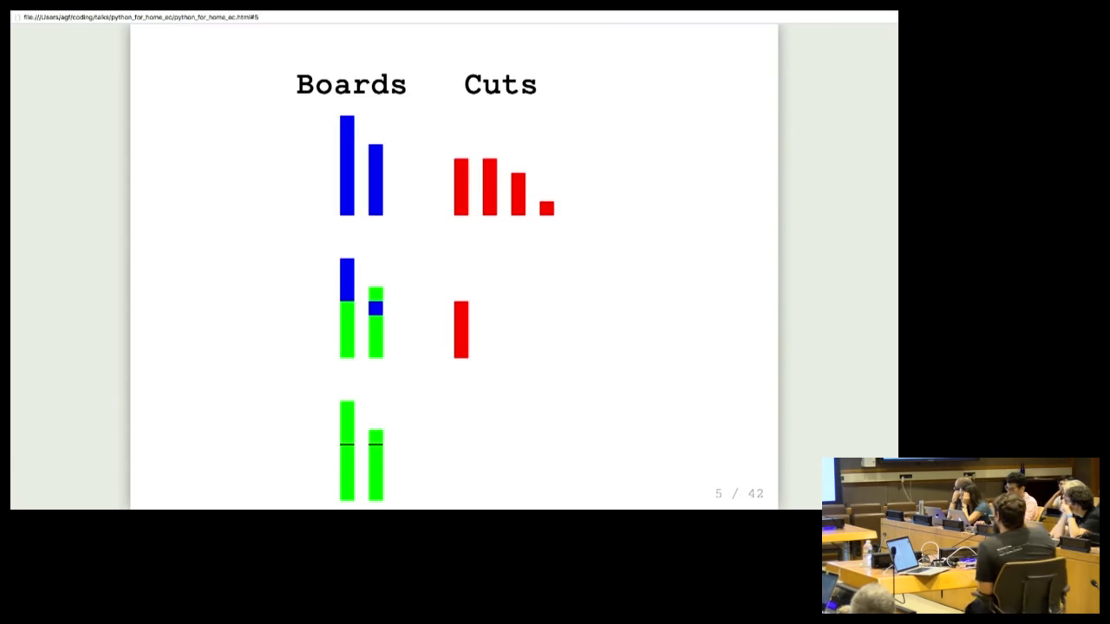
key("Right")
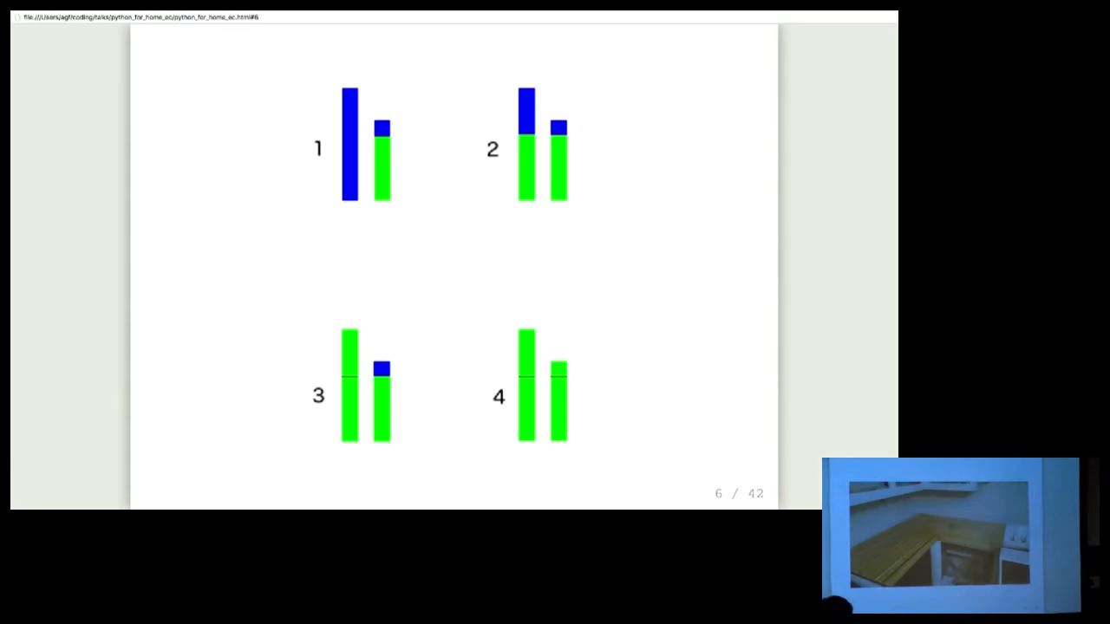
key("Right")
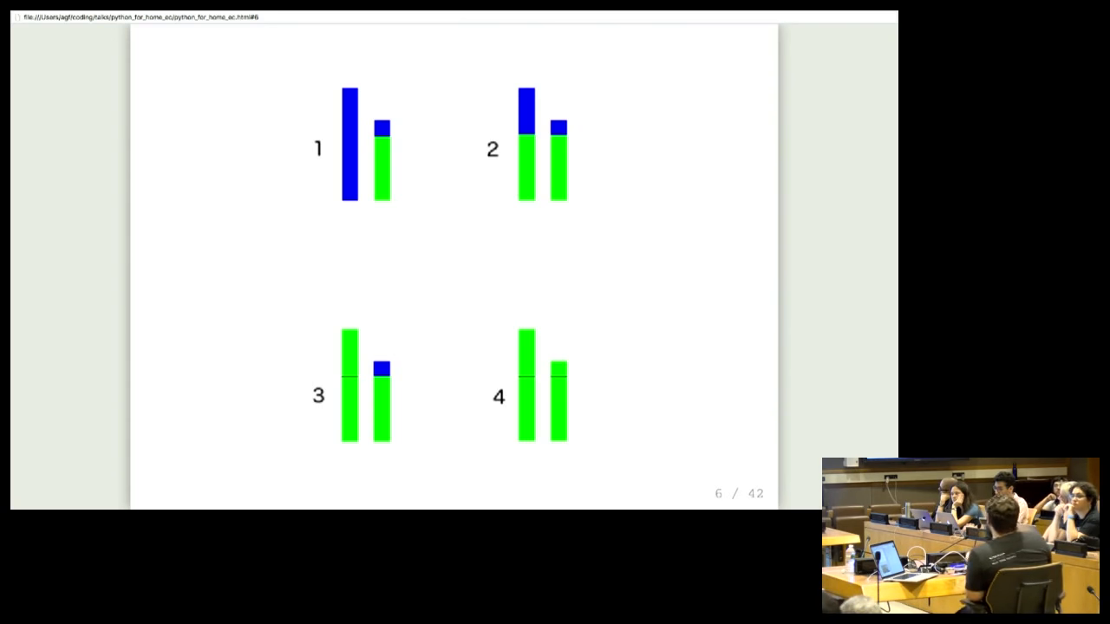
Walk through the greedy_approximation code slides: setup lines, cutting loop, full function
key("Right")
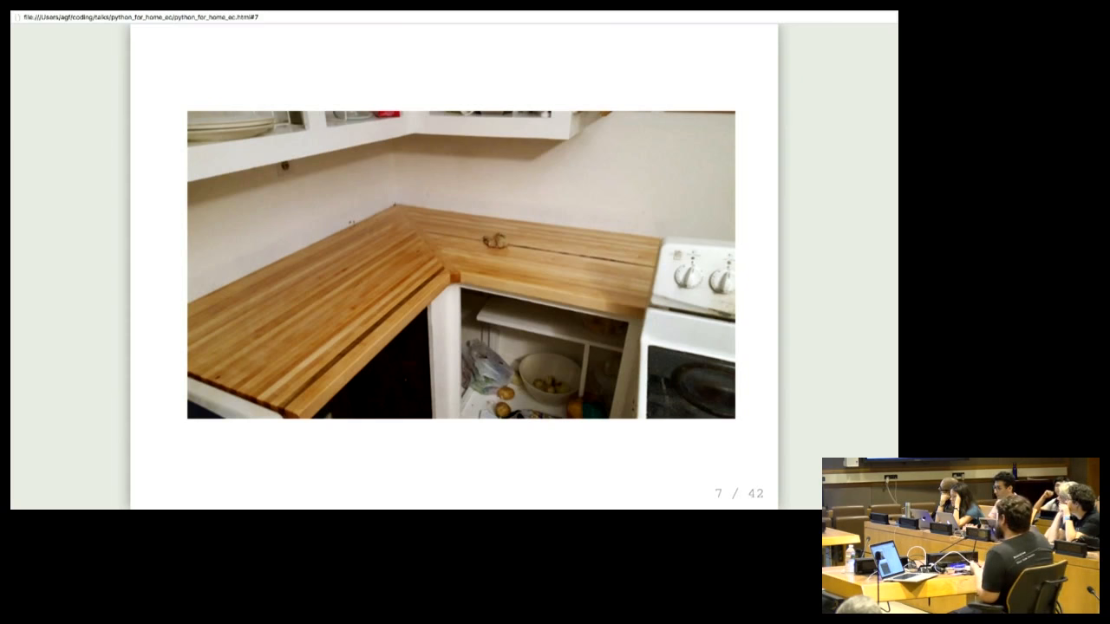
key("Right")
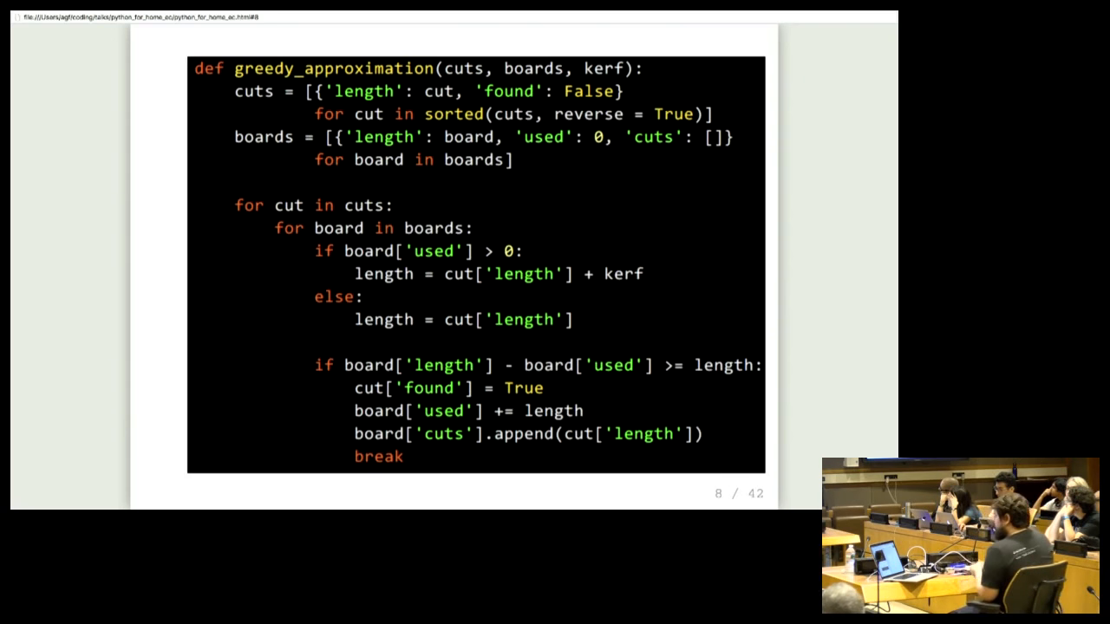
key("Right")
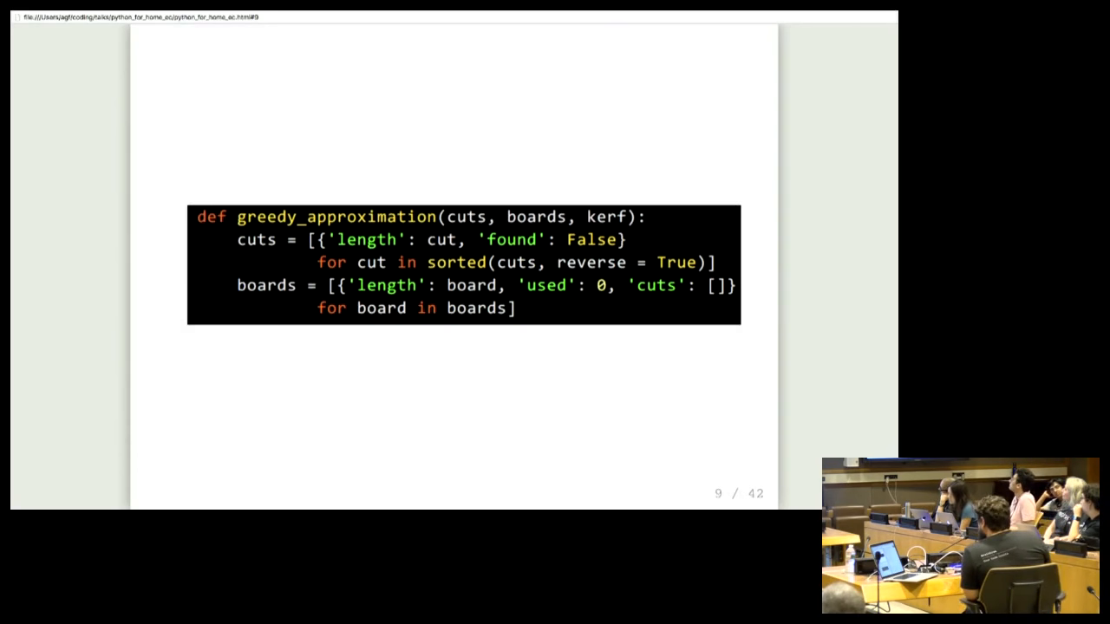
key("Right")
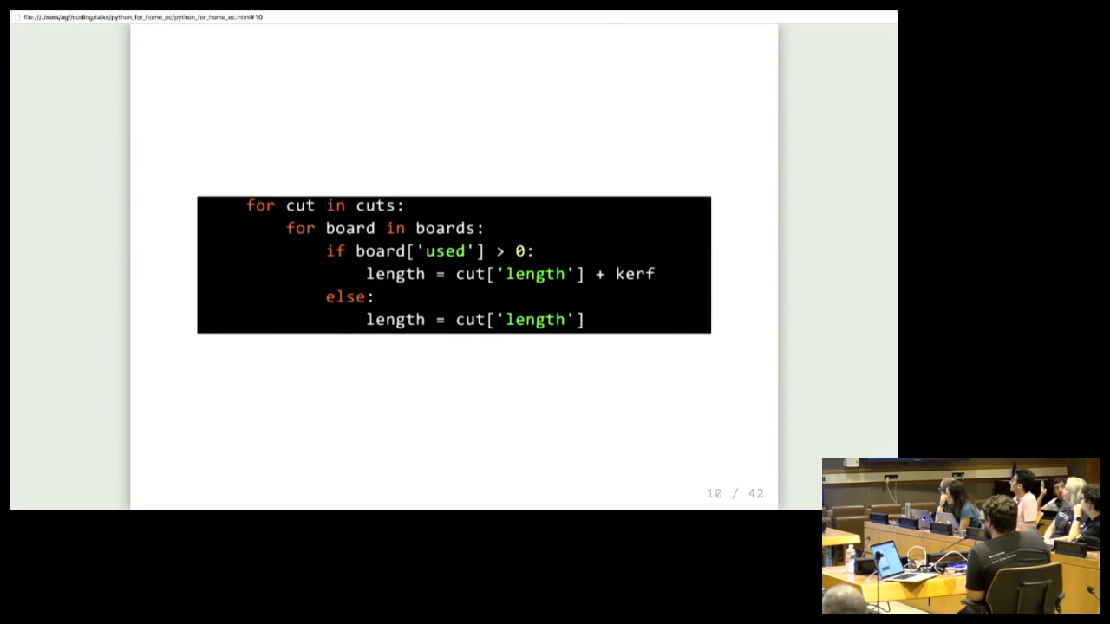
key("Left")
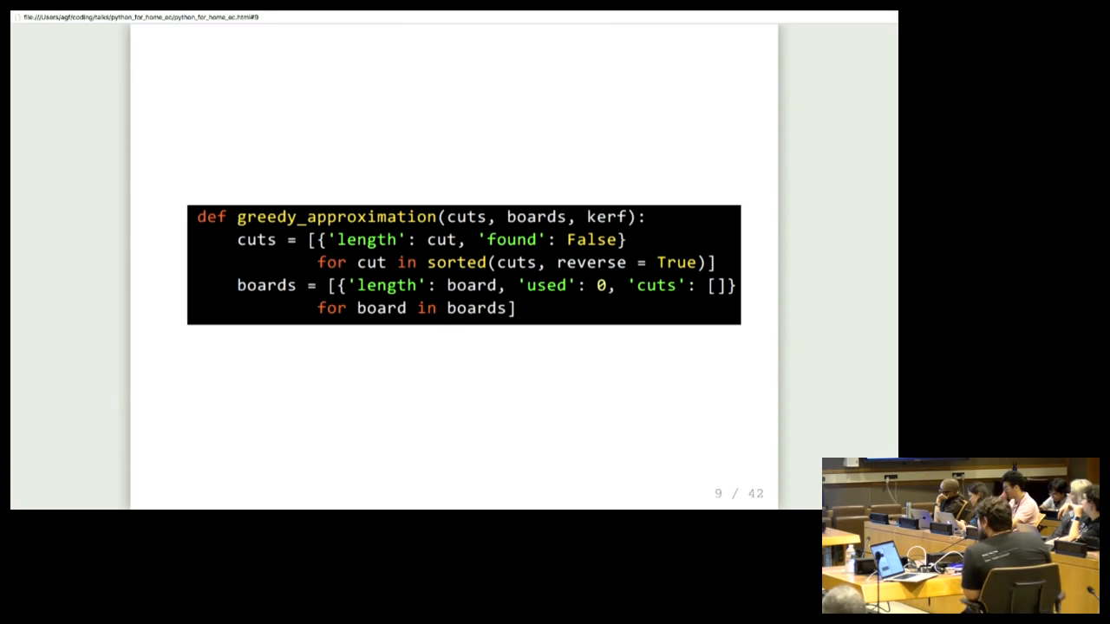
key("Right")
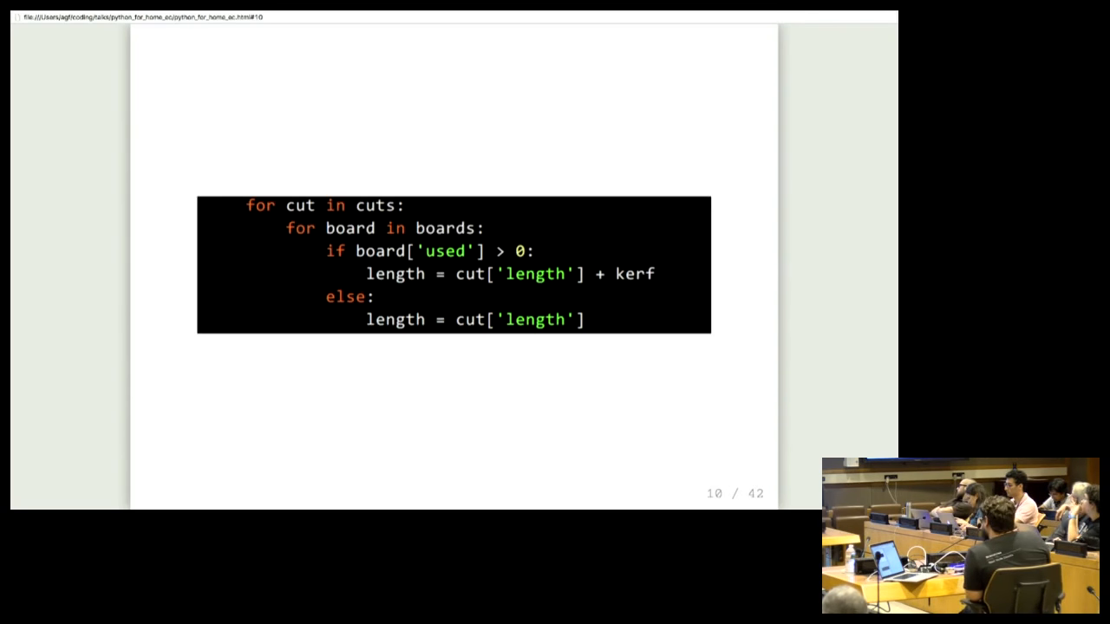
key("Right")
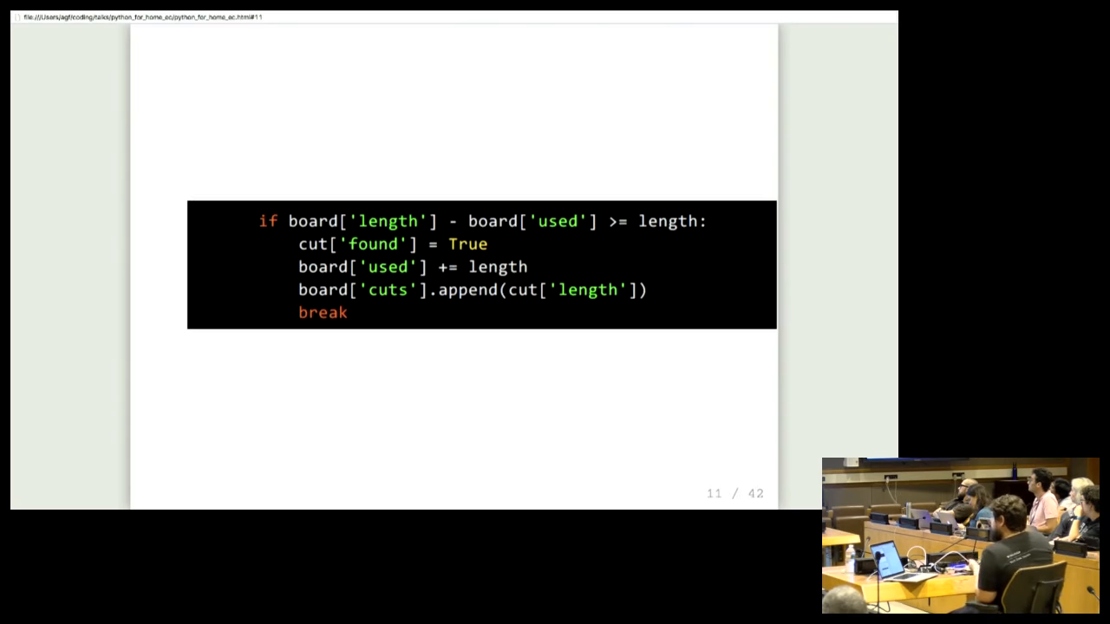
key("Right")
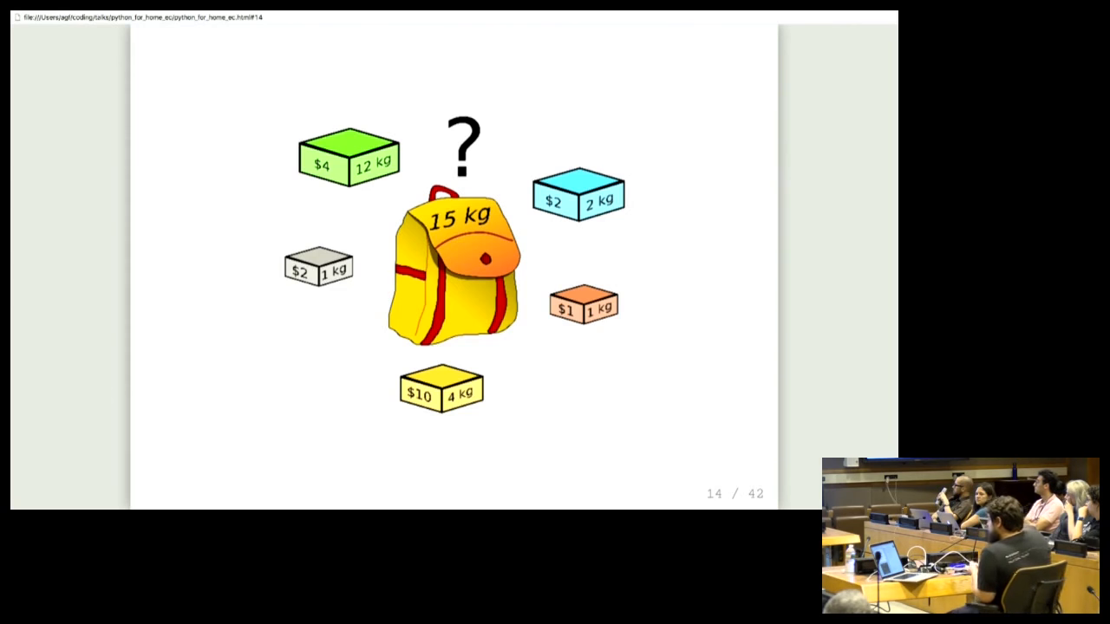
Advance through the backpack, restaurant-order comic, board-packing and Servers-and-VMs slides to 'Knapsack problem', slide 19
key("Right")
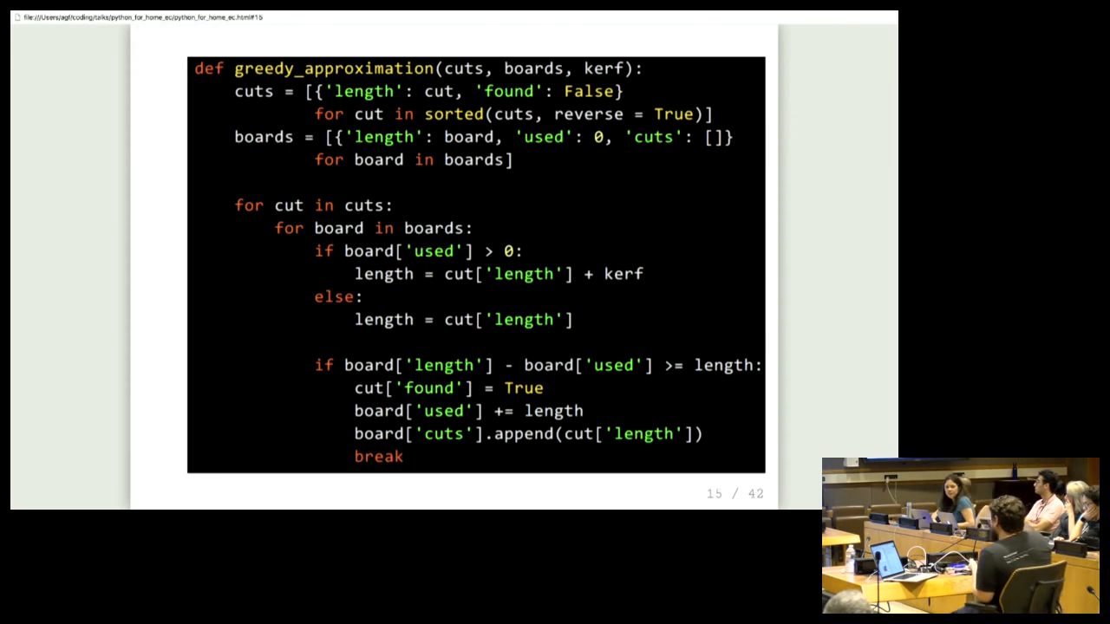
key("Right")
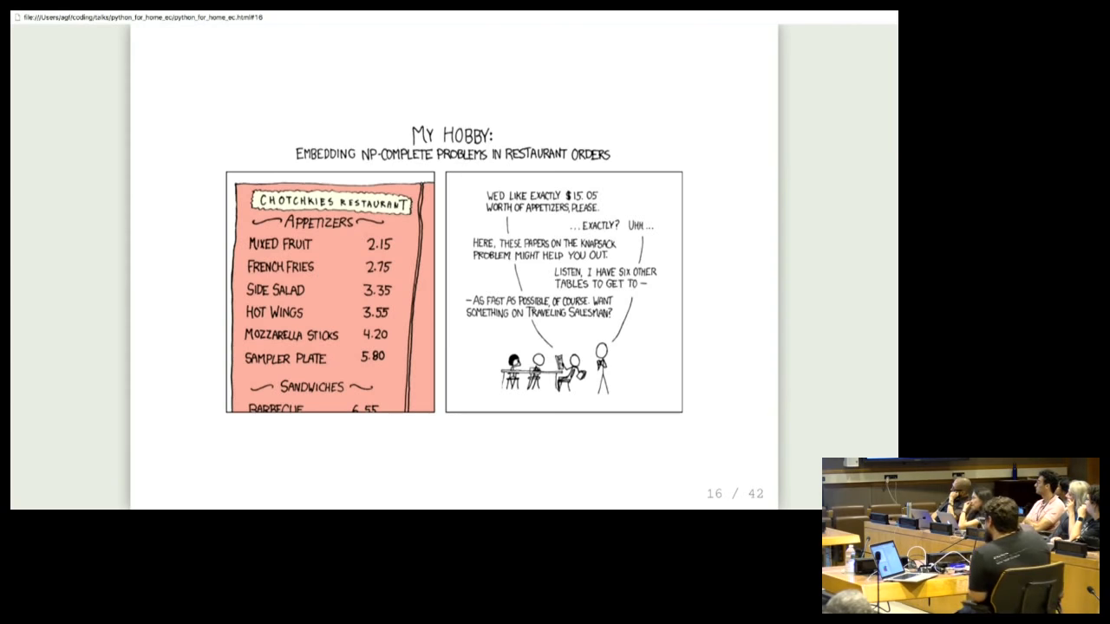
key("Right")
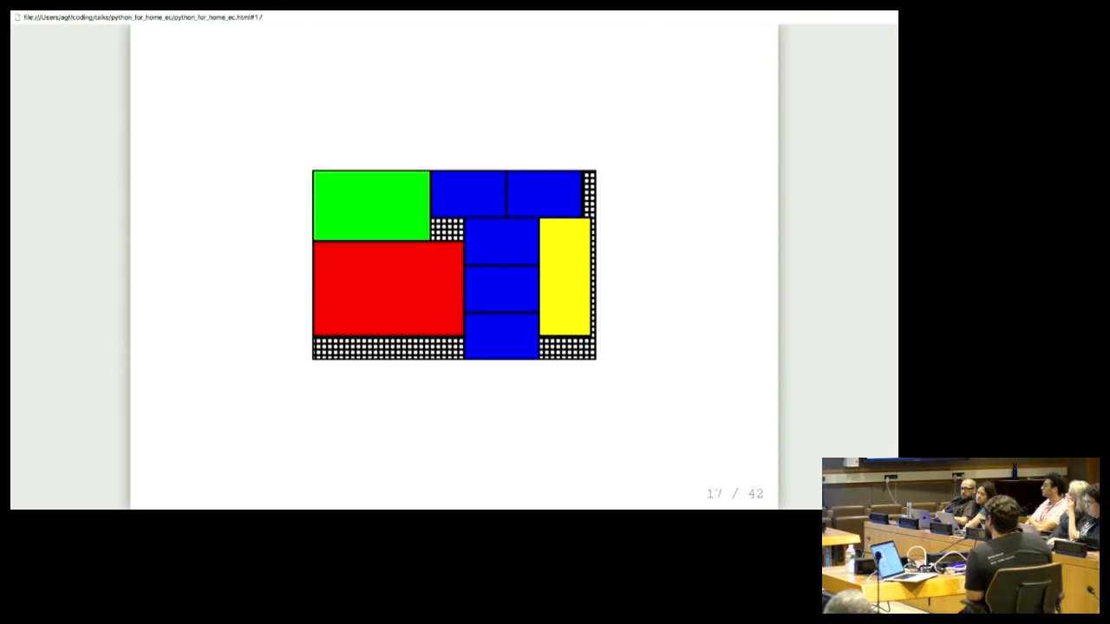
key("Right")
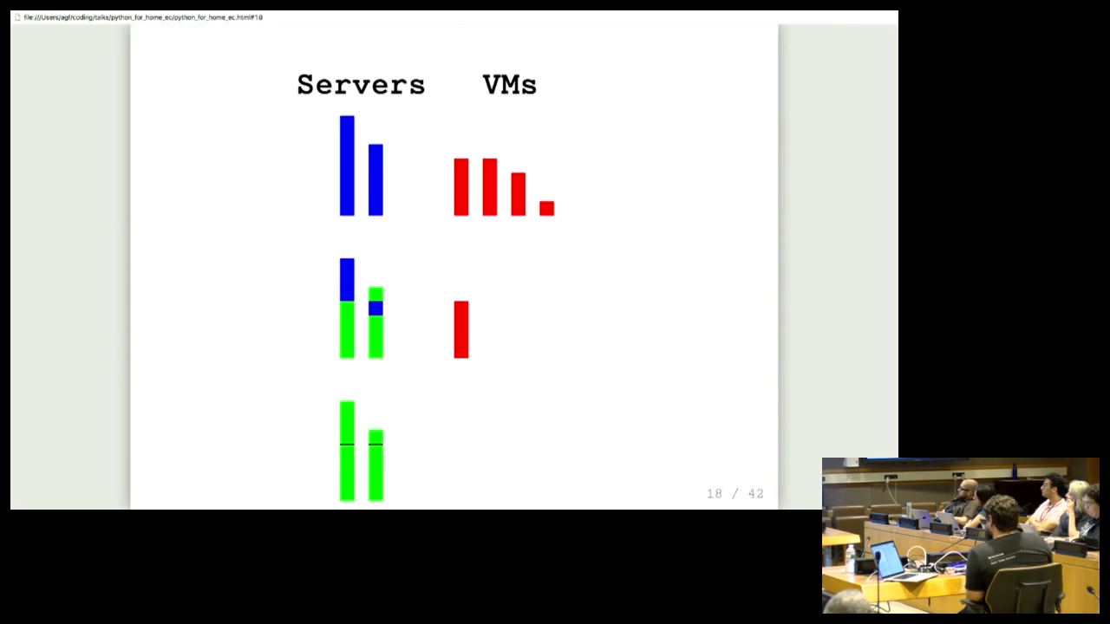
key("Left")
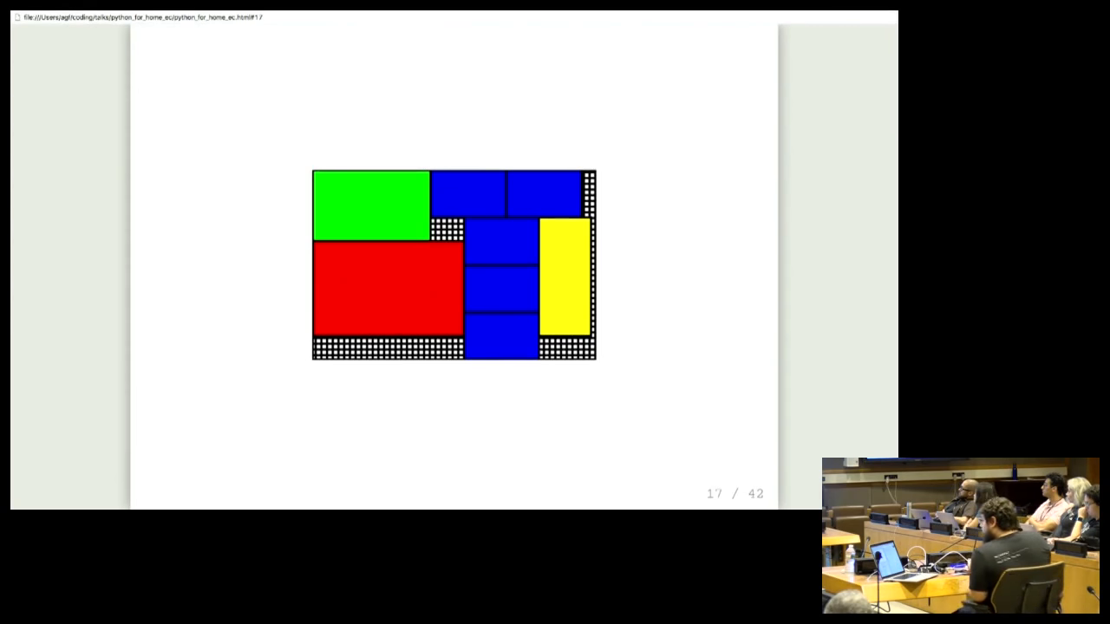
key("Right")
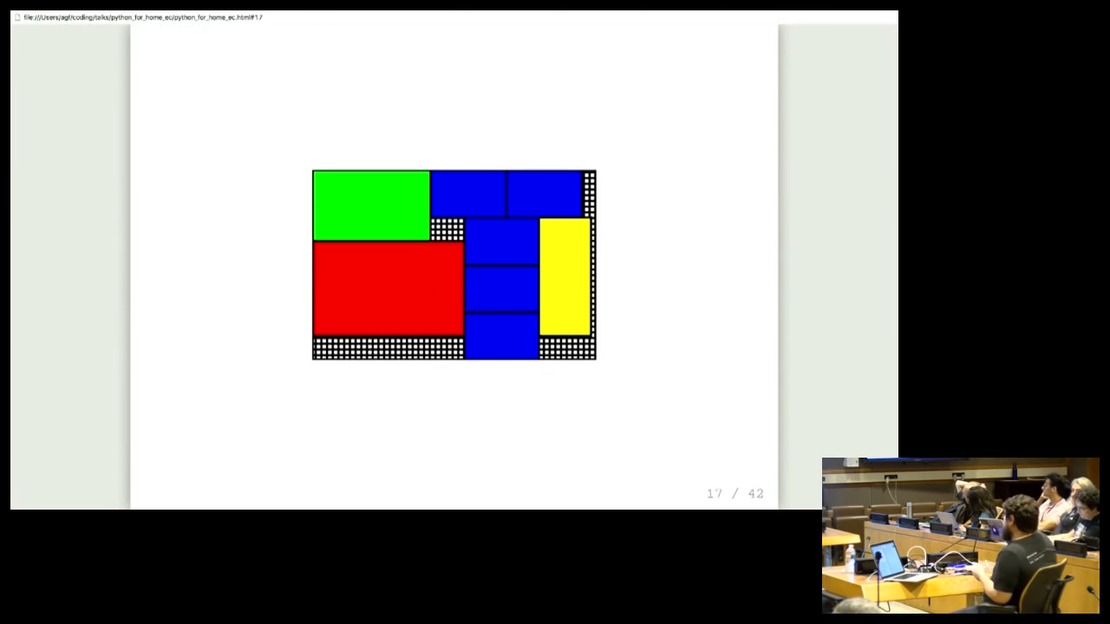
key("Right")
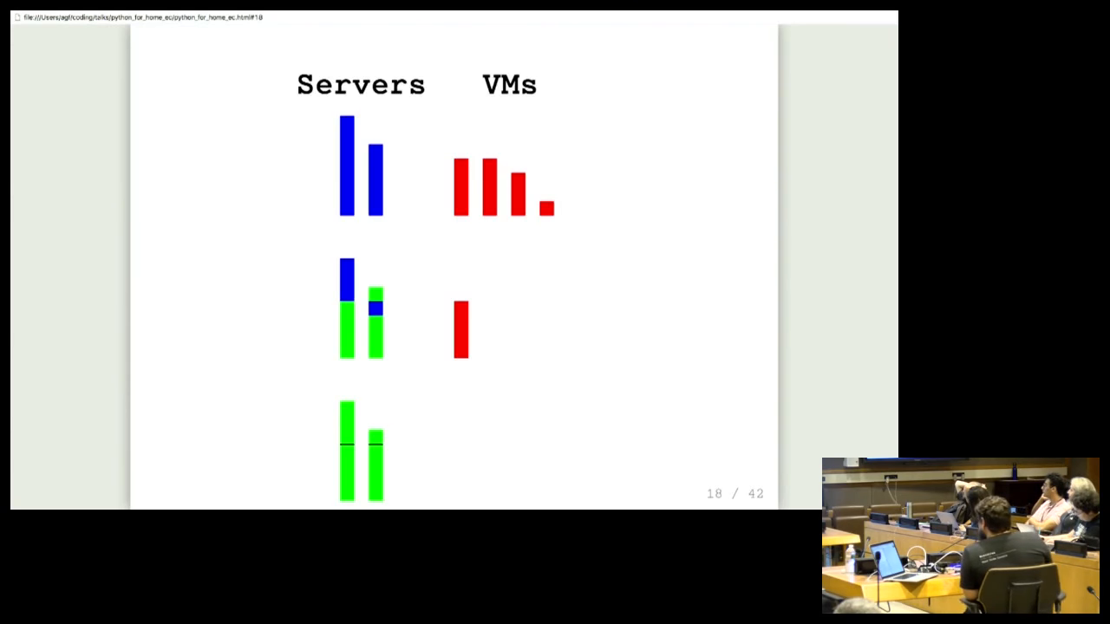
key("Right")
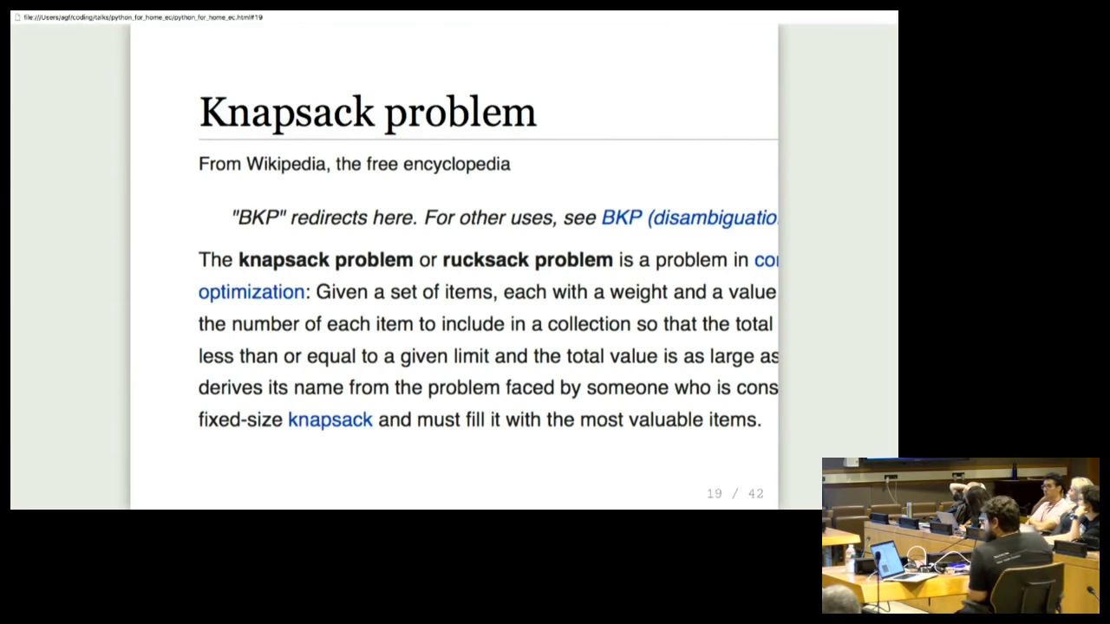
Advance past the jam jars photo to the interleaved coloured squares, slide 21
key("Right")
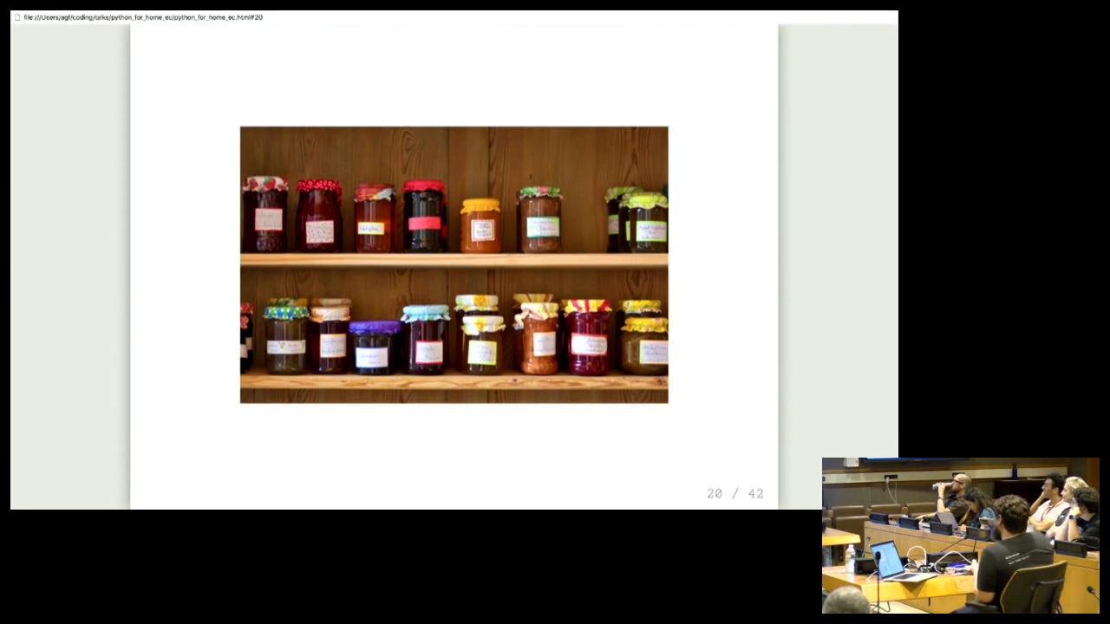
key("Right")
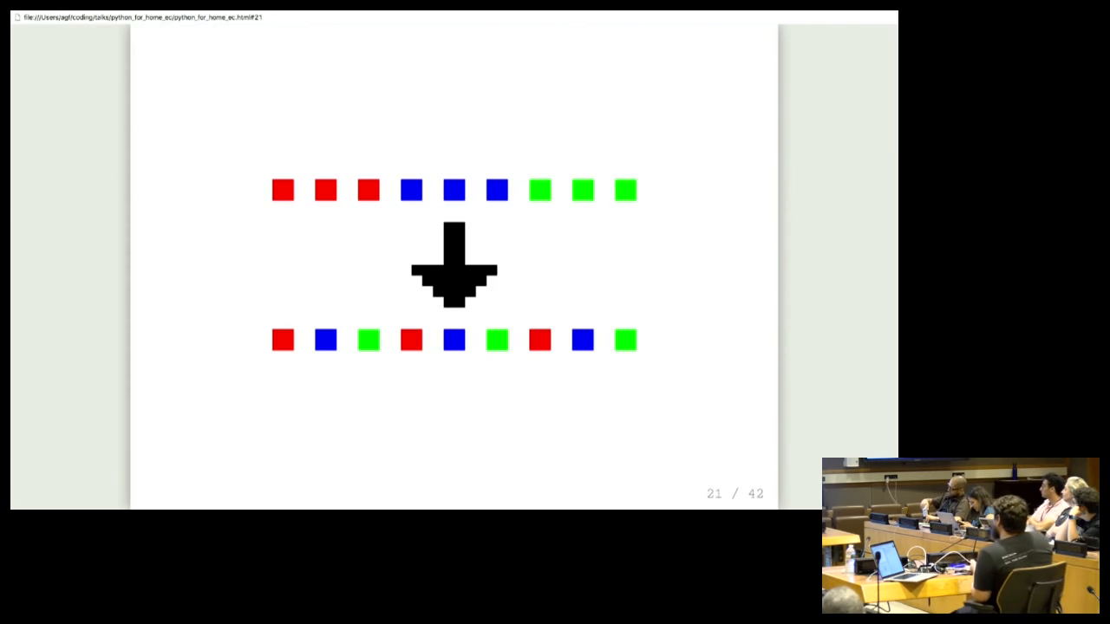
Step through slides 22 and 23, revisiting 22 once, then on past the twelve-square slide 24
key("Right")
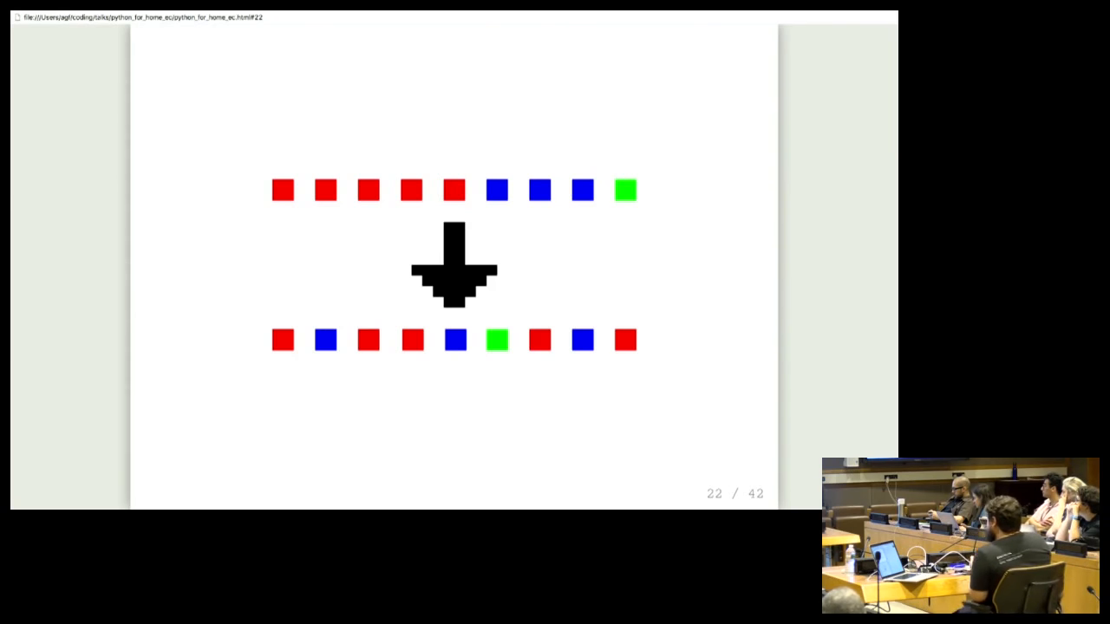
key("Right")
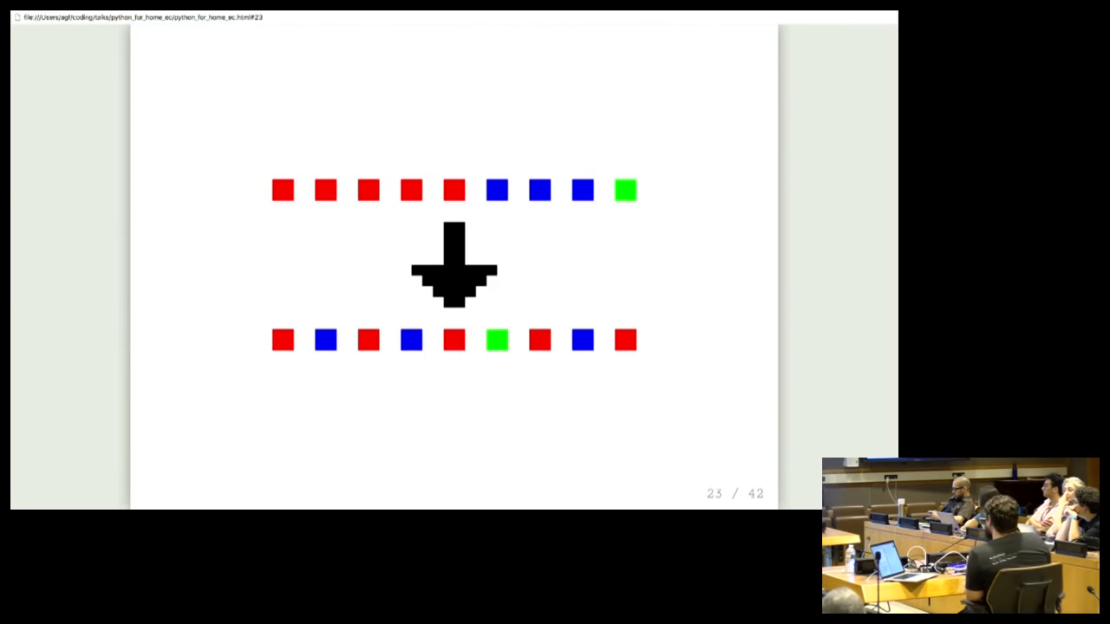
key("Left")
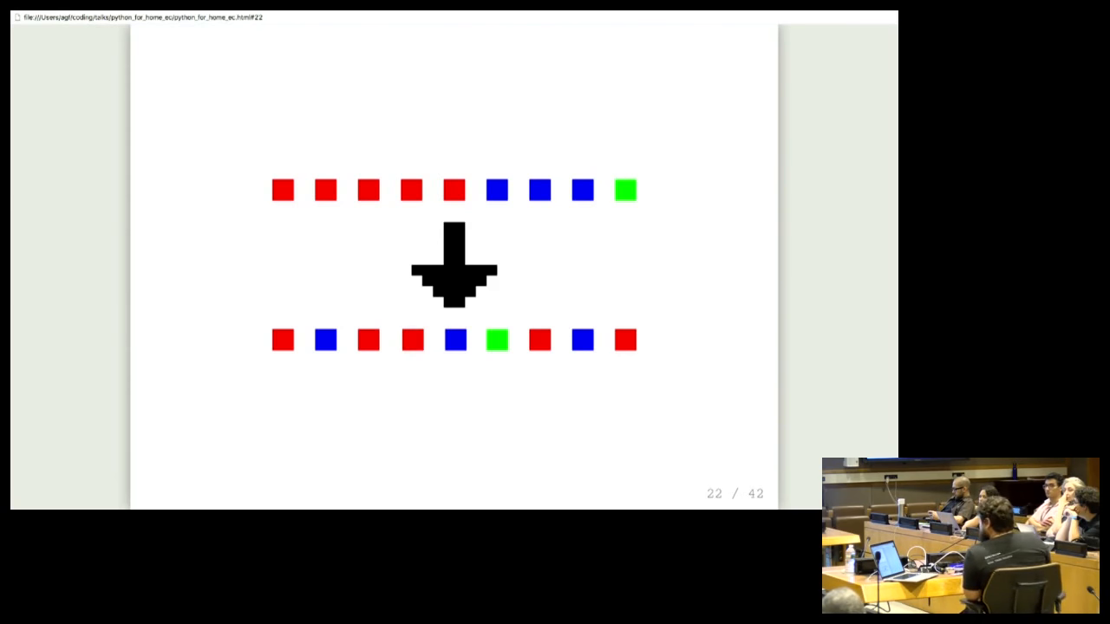
key("Right")
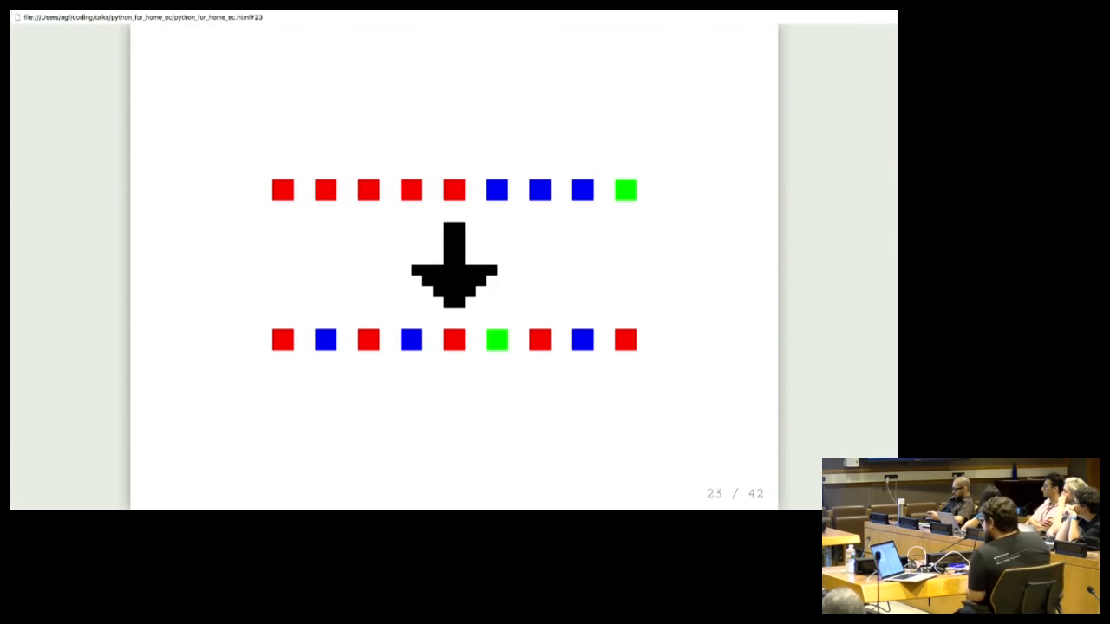
key("Right")
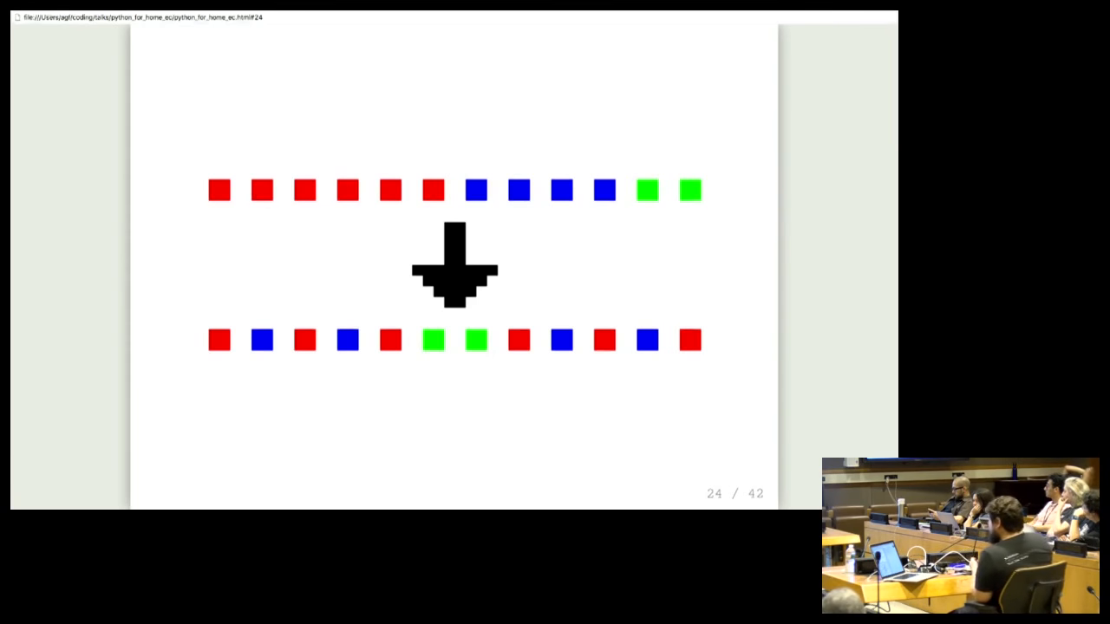
key("Right")
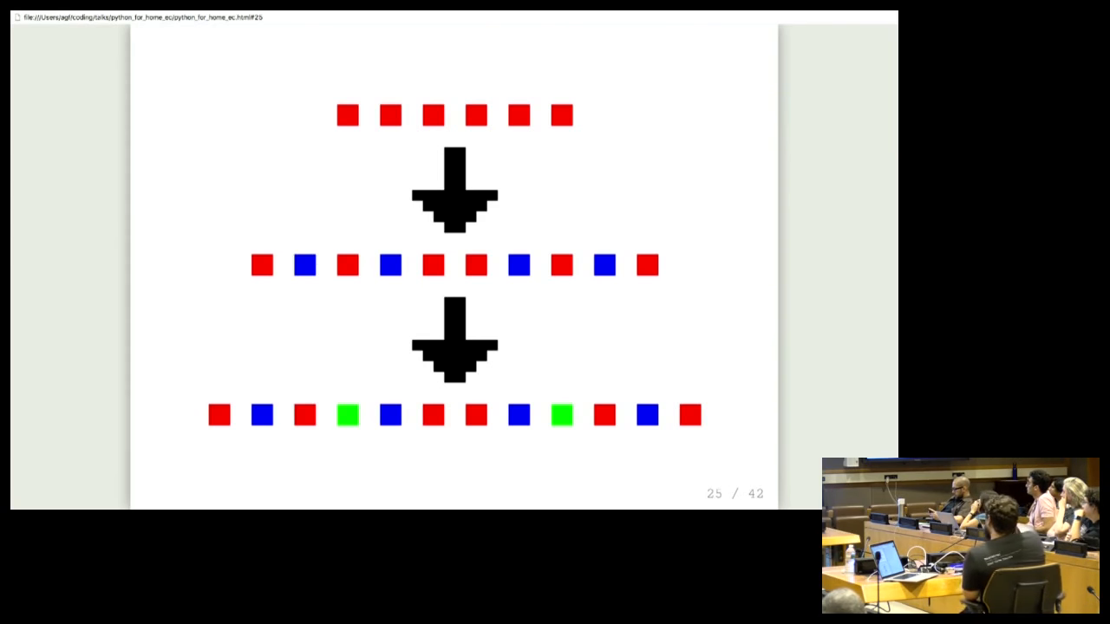
Advance to slide 26, where green squares merge into blue before interleaving with red
key("Right")
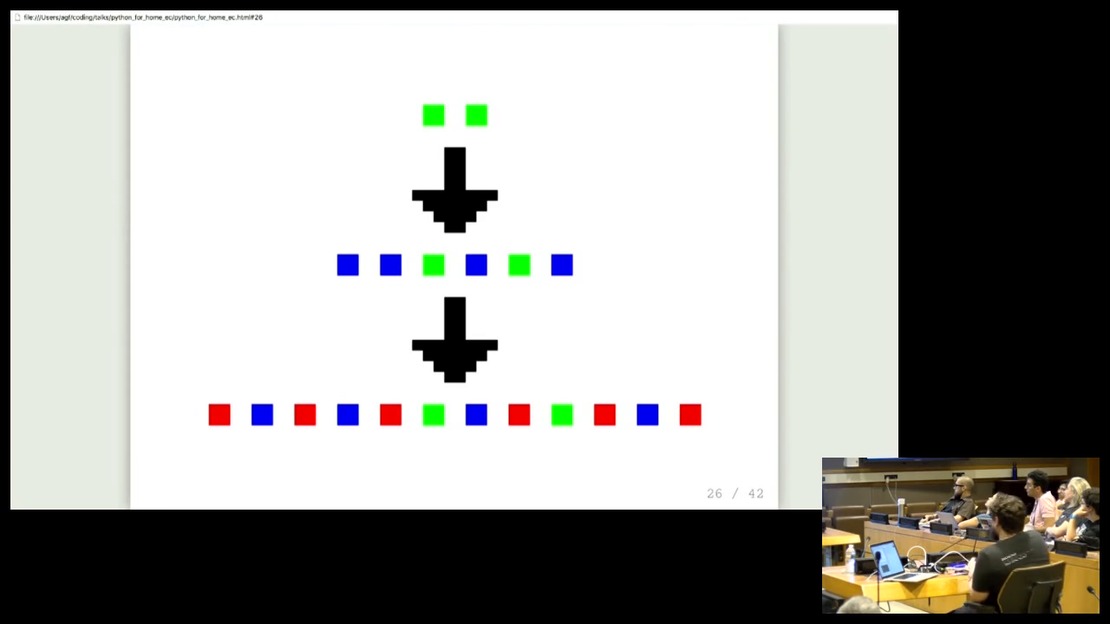
Advance through the jar-spacing code to the pantry dictionary of jar counts, slide 28
key("Right")
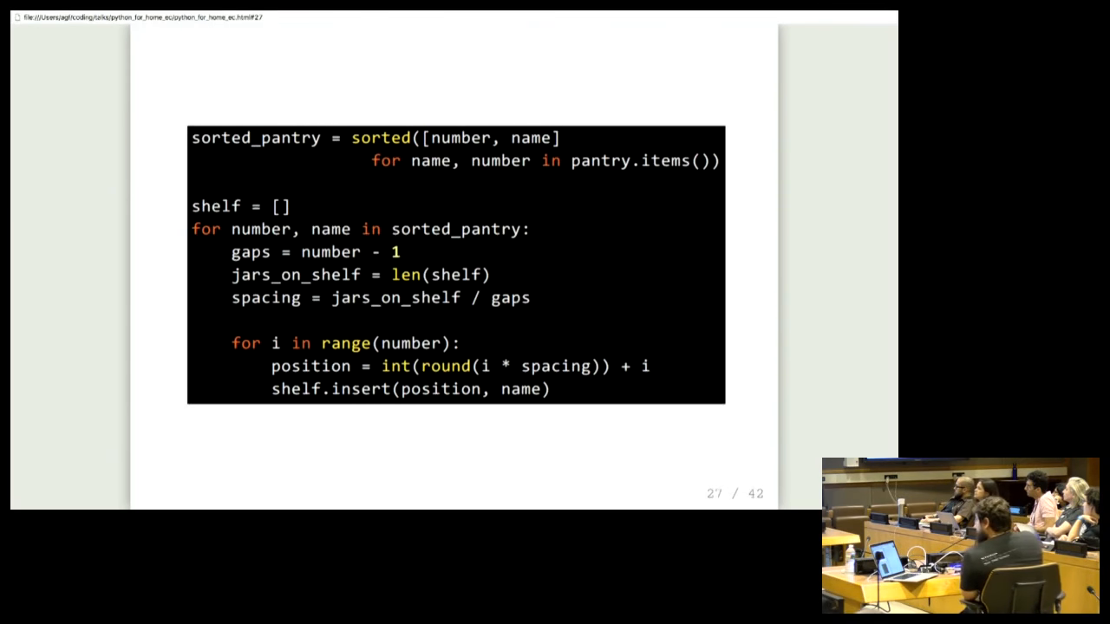
key("Right")
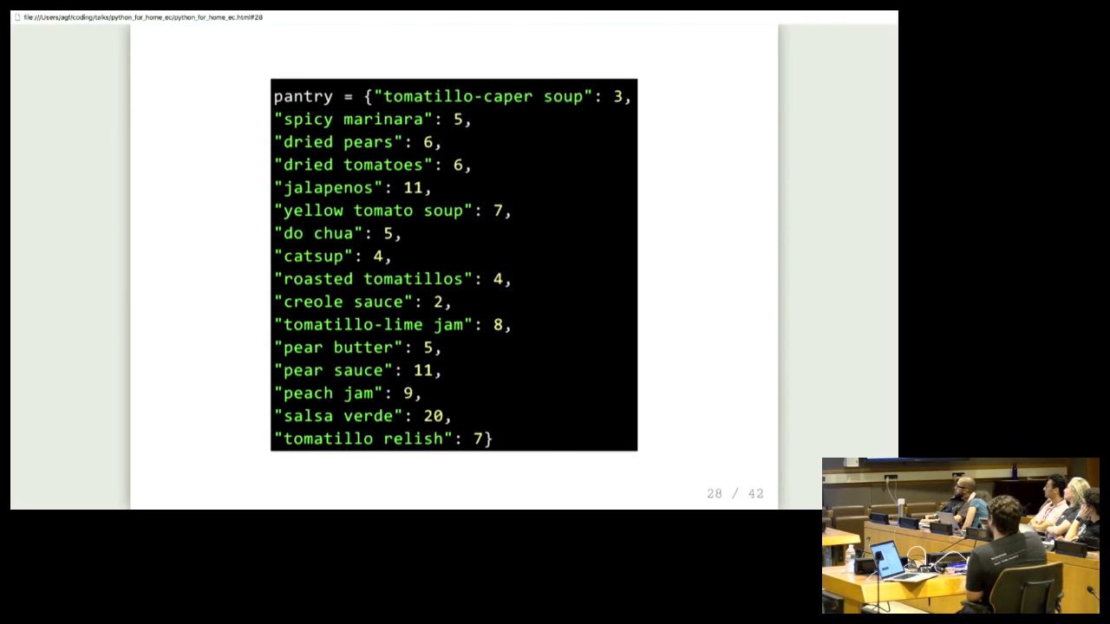
Advance to slide 29, the sorted_pantry setup lines with an empty shelf list
key("Right")
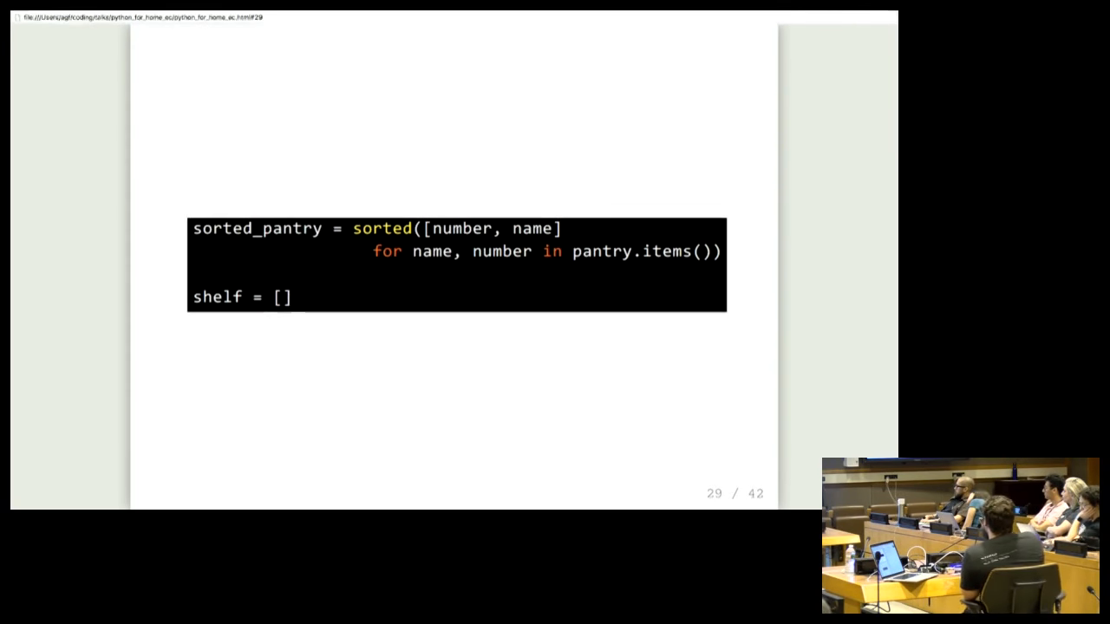
Advance through the spacing-loop slides to the 3D surface plot of f(x1,x2), slide 33
key("Right")
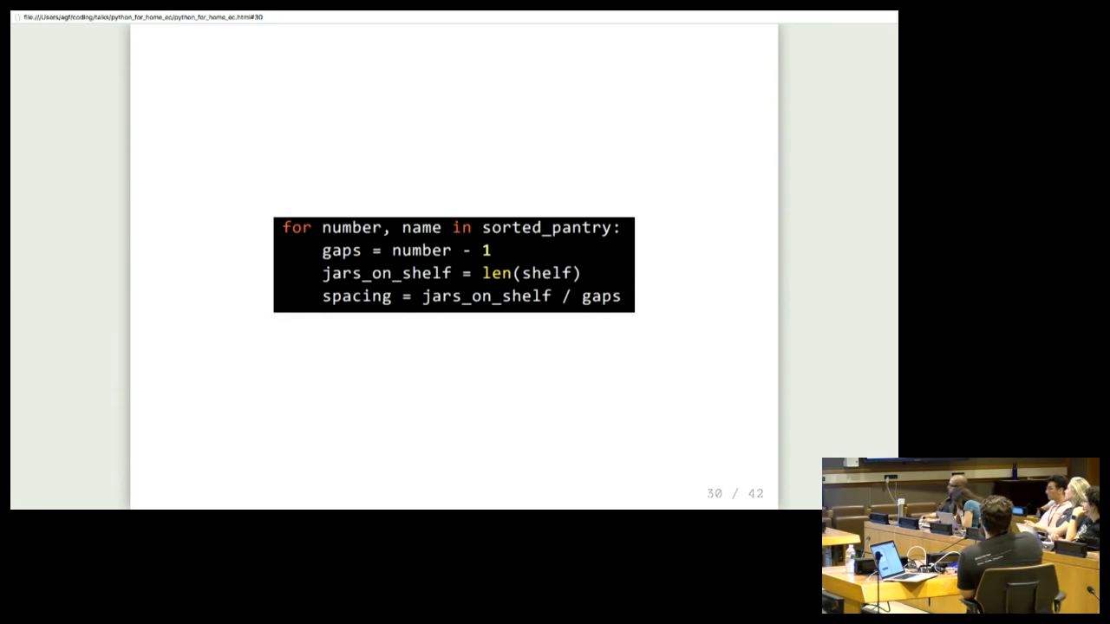
key("Right")
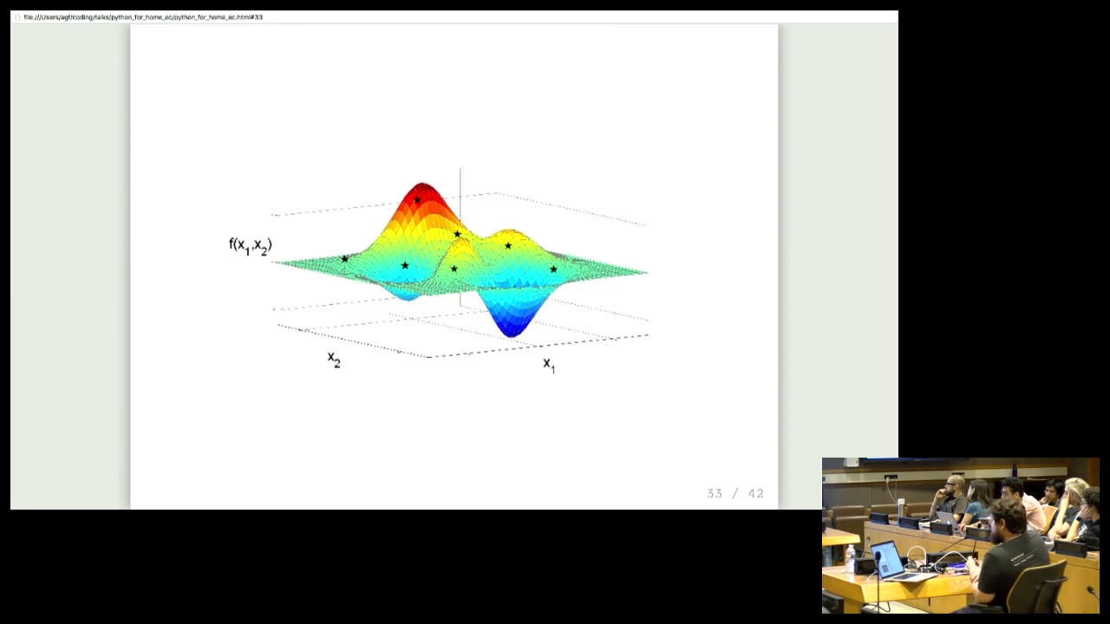
Advance to slide 34, the photo of jam jars lined up on wooden shelves
key("Right")
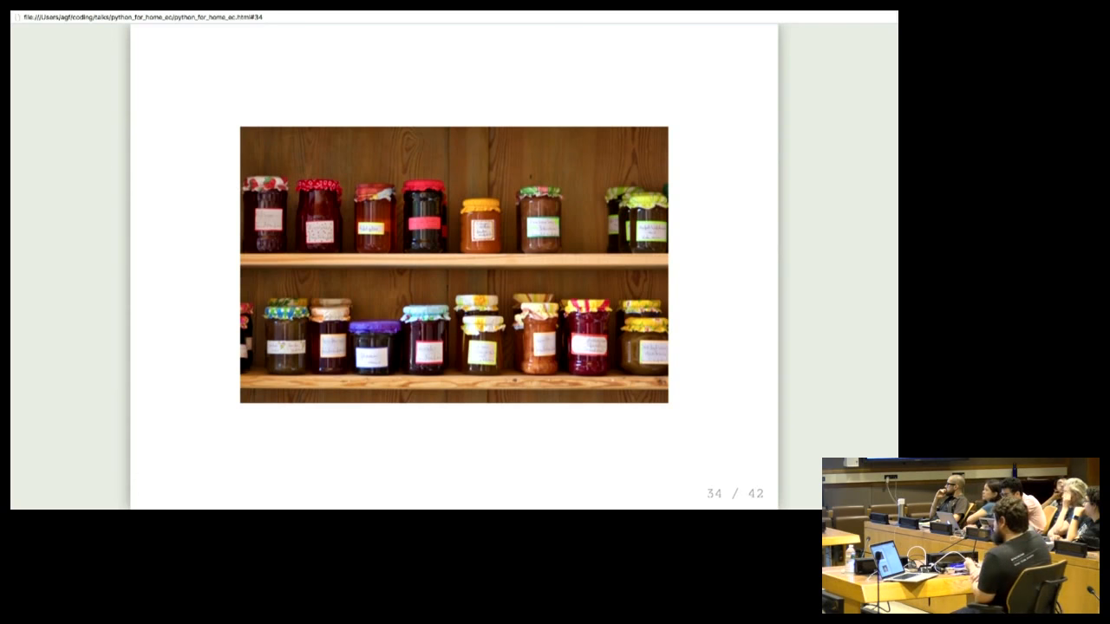
Advance past the glowing furnace photo and temperature chart to the interleaved squares, slide 37
key("Right")
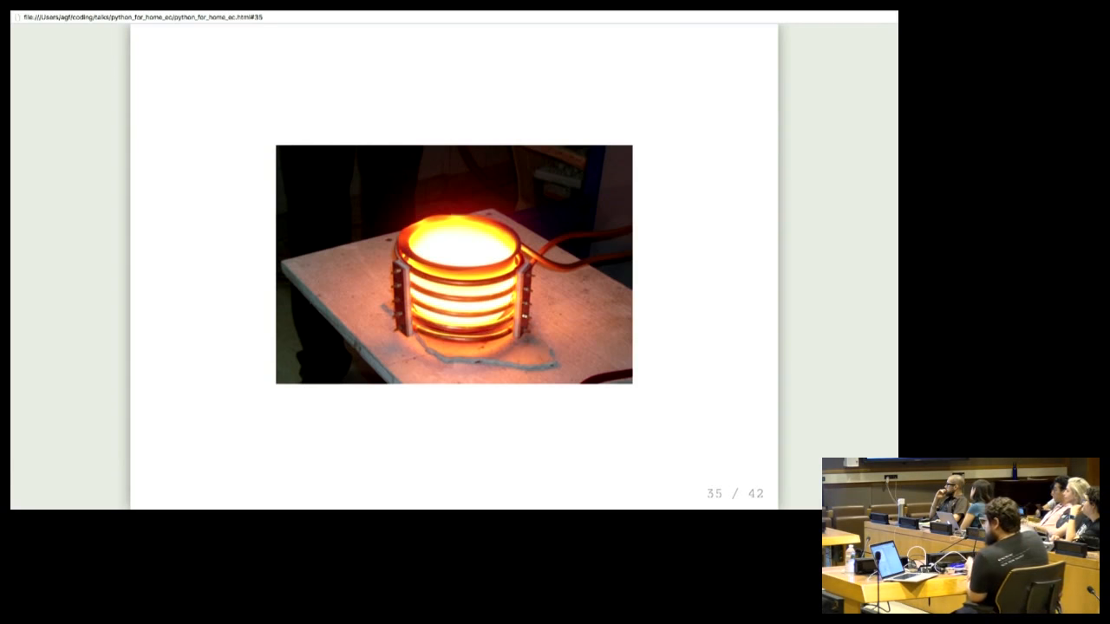
key("Right")
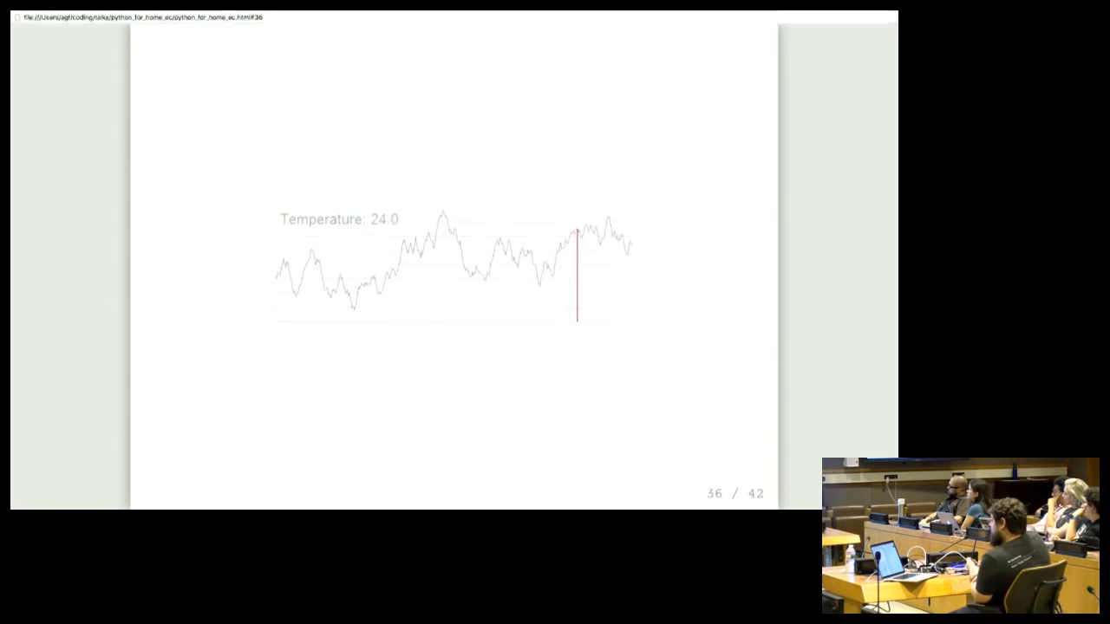
key("Right")
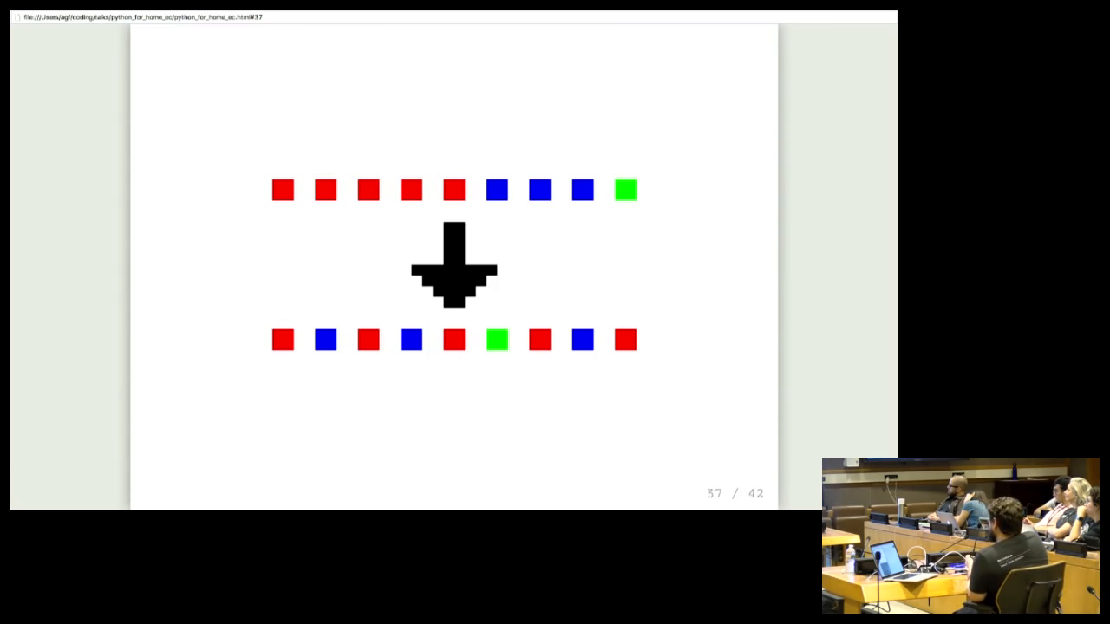
Advance past the circuit-board photo to the Wikipedia simulated annealing excerpt, slide 39
key("Right")
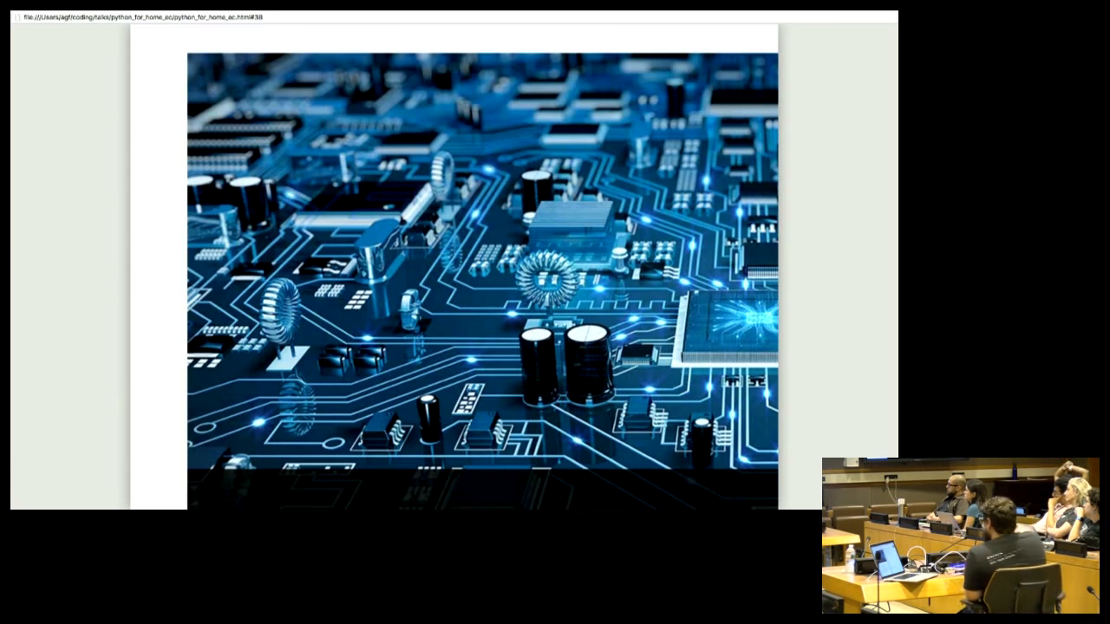
key("Right")
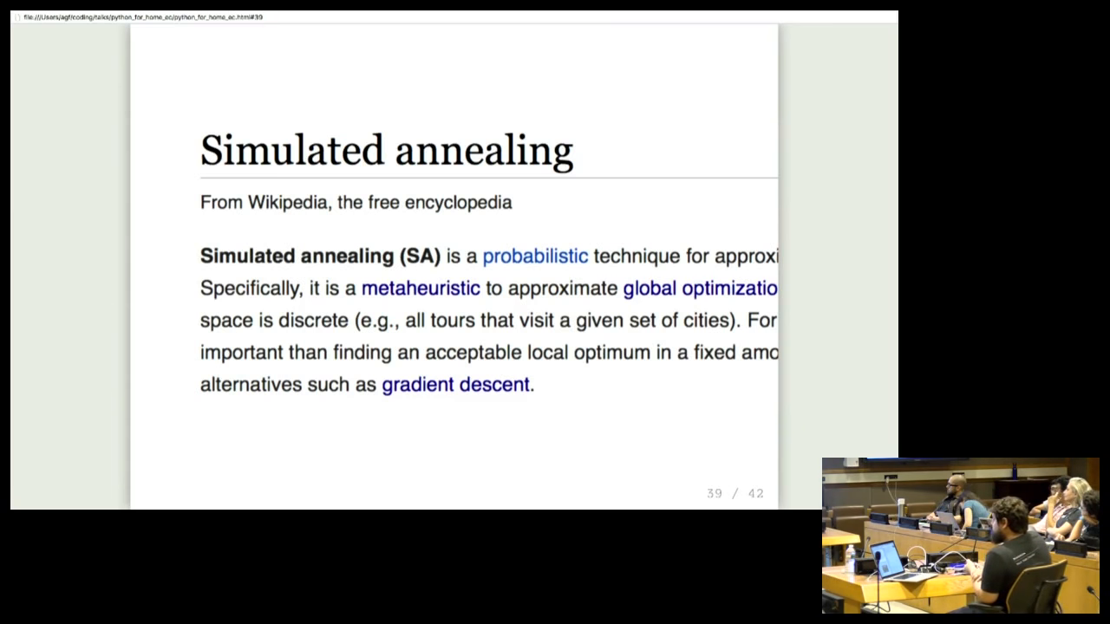
Advance past the jar-shelf photo slide toward the pantry shelf-spacing terminal
key("Right")
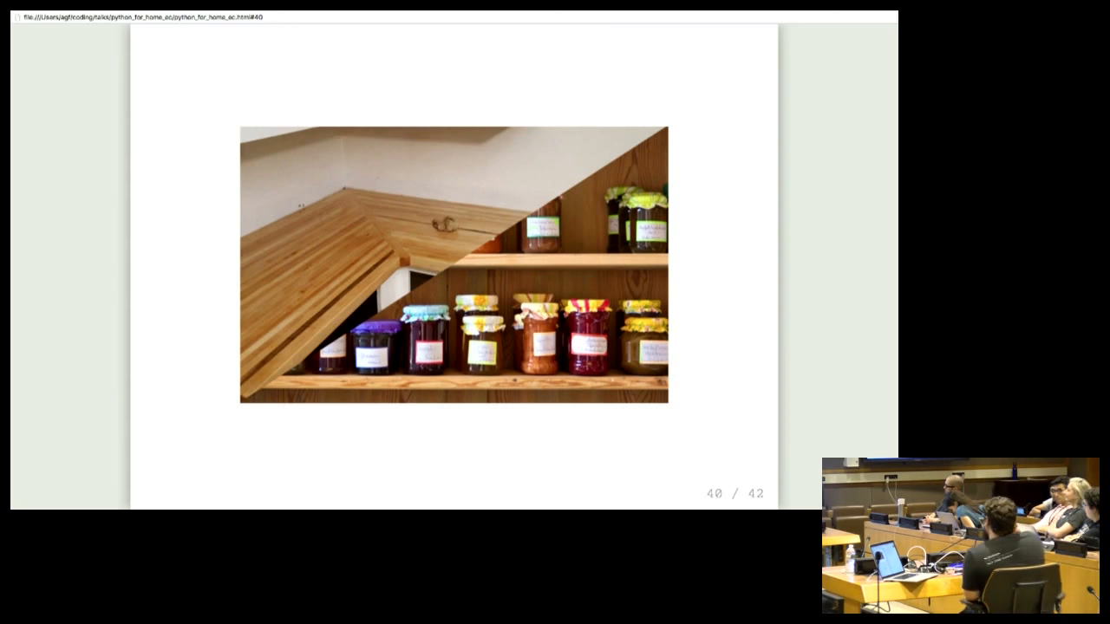
key("Right")
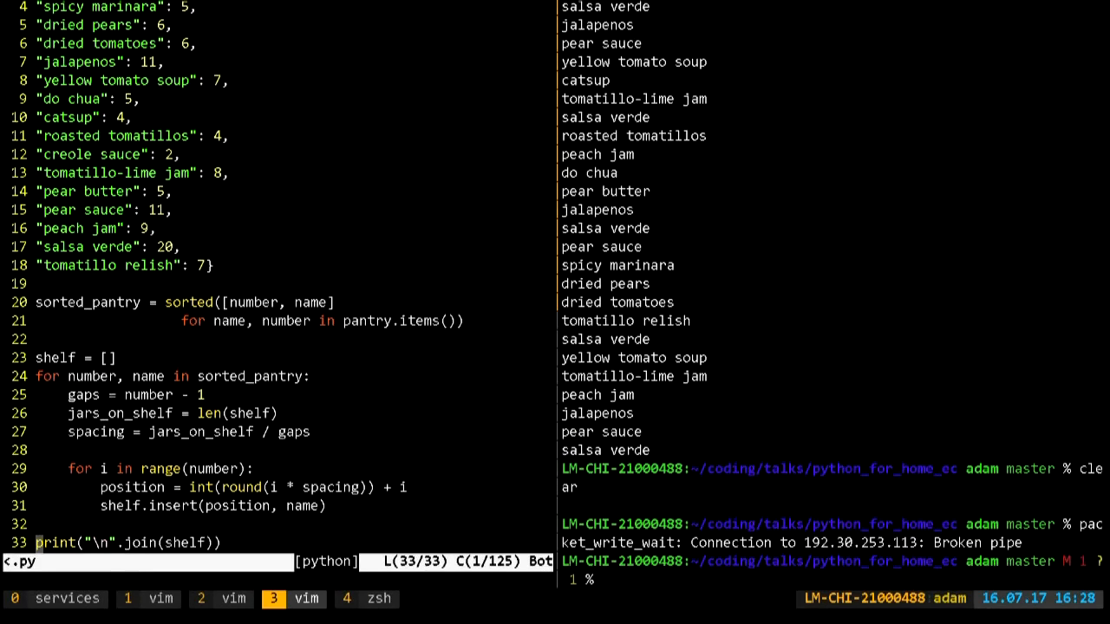
Run python pantry.py to print the jar shelf order, then bring up countertop.py
key("V")
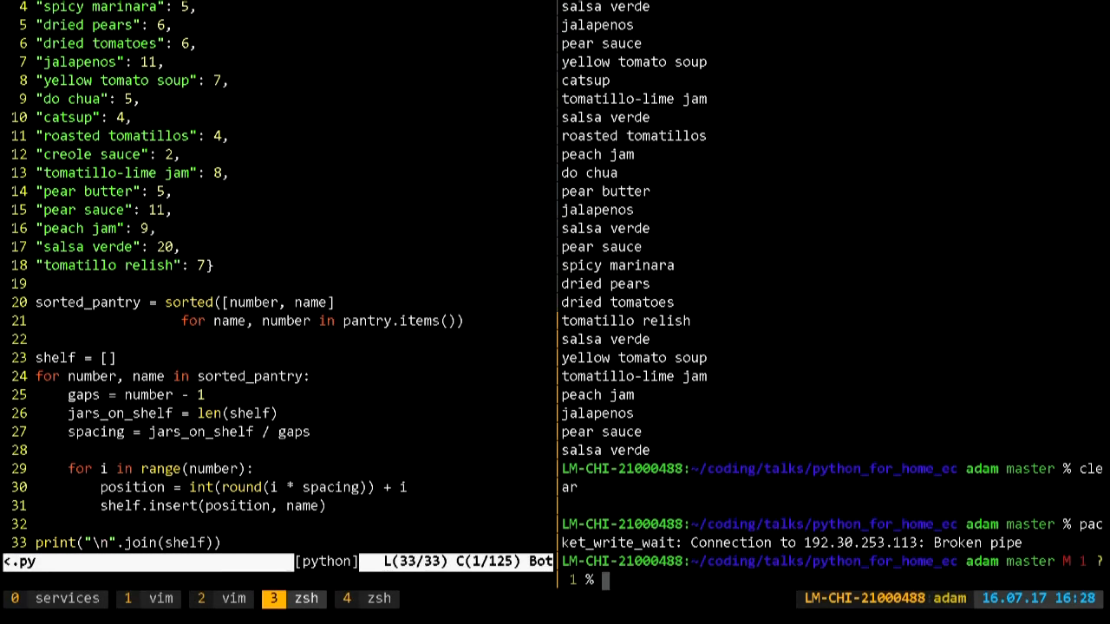
type("python pantry.py")
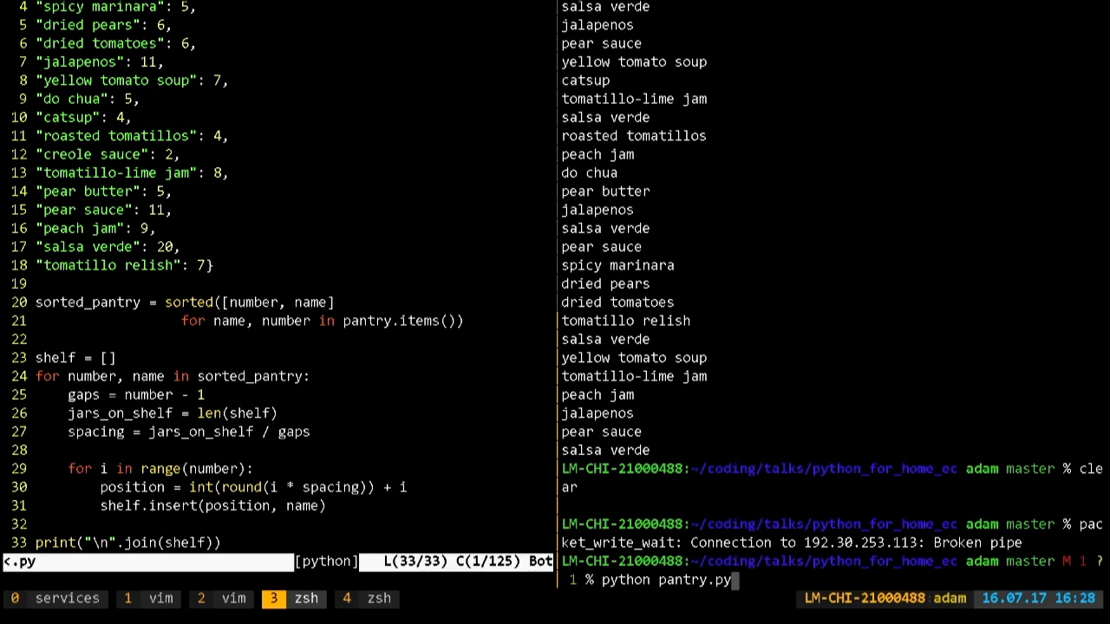
key("Enter")
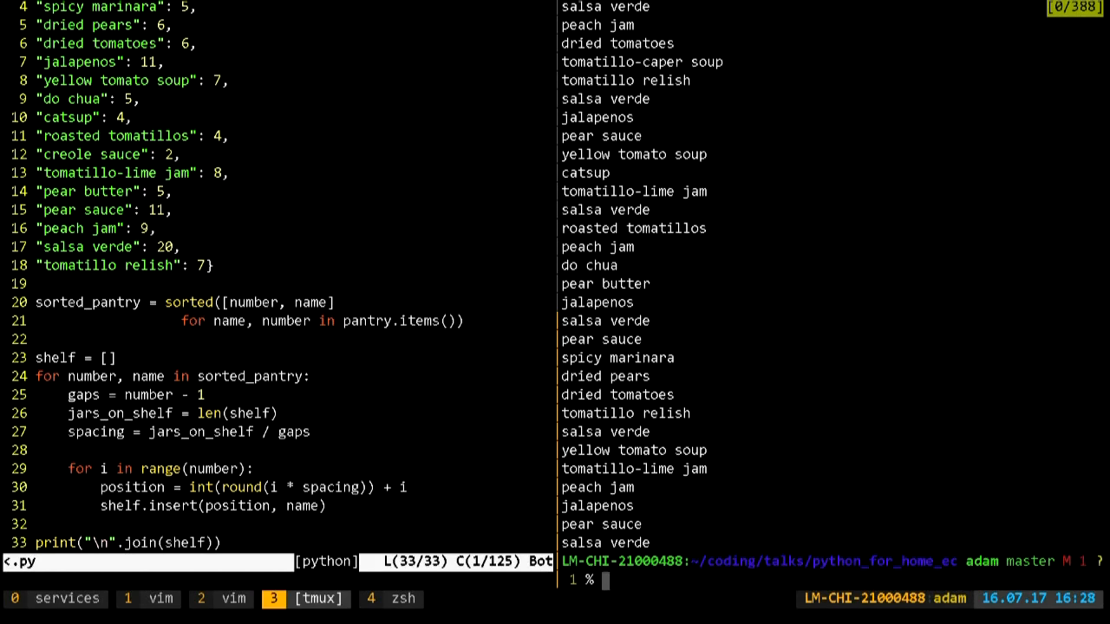
scroll("down", 3)
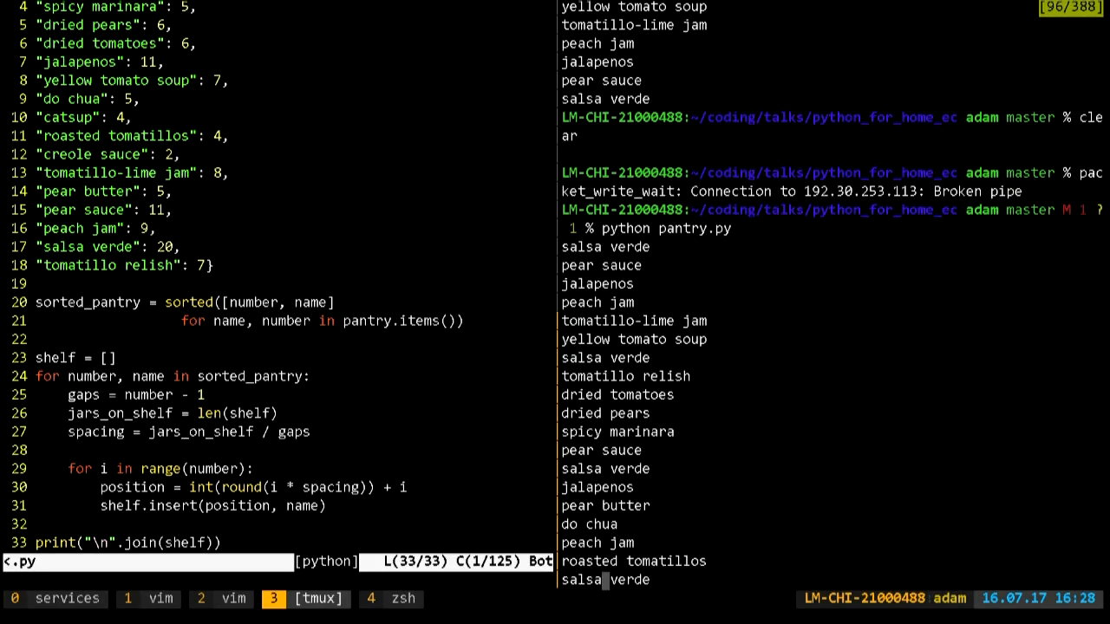
left_click(394, 600)
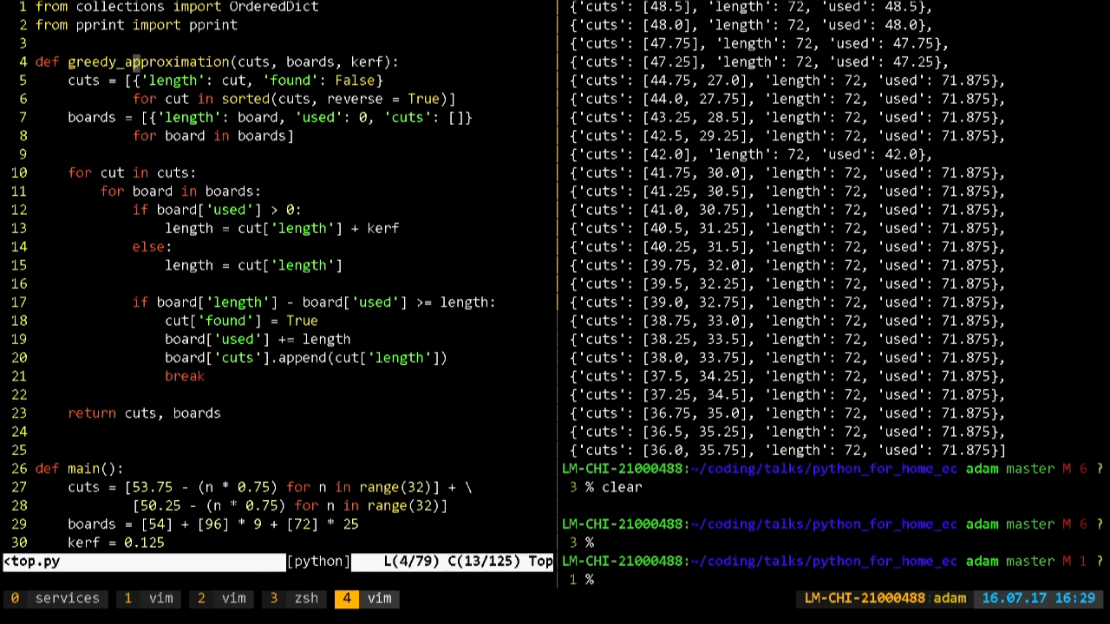
Review the cuts and kerf lines in main(), then run python countertop.py in the shell pane
scroll("down", 3)
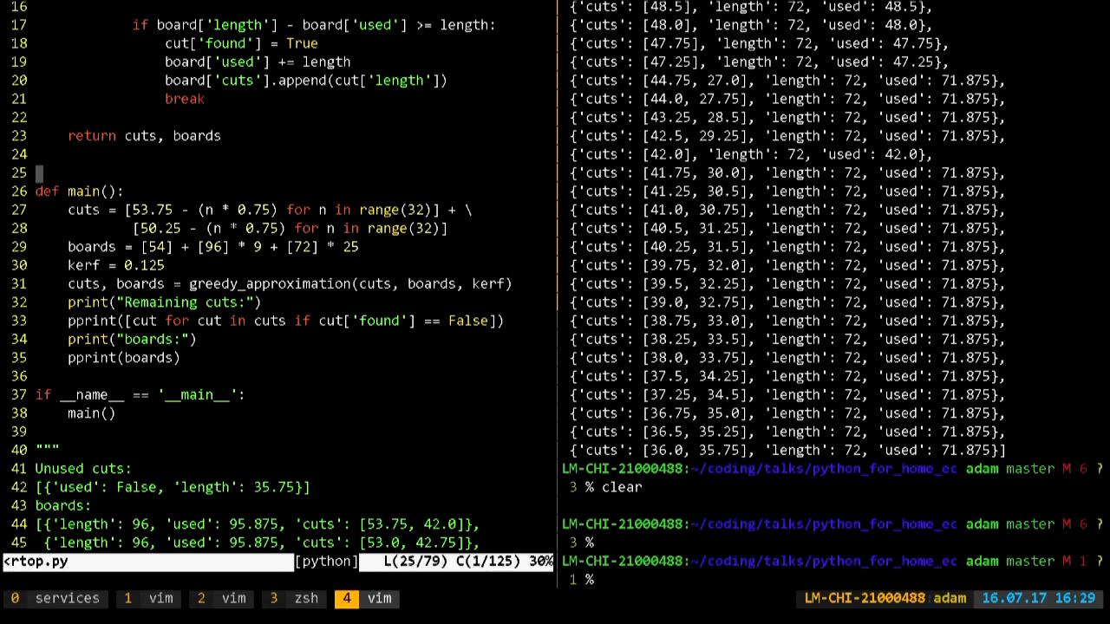
key("V")
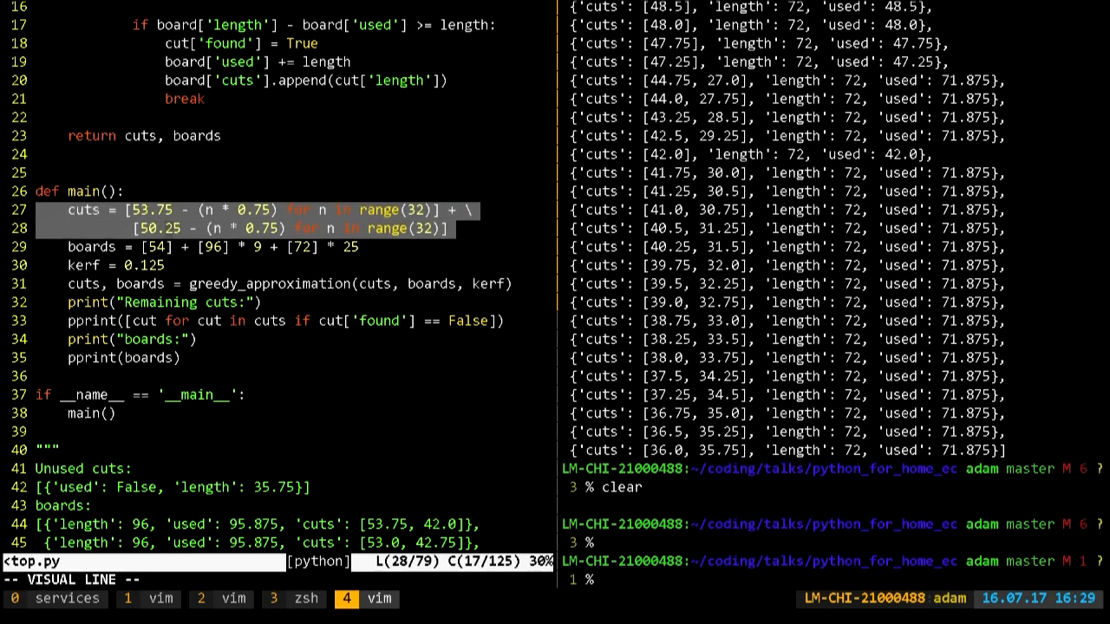
key("j")
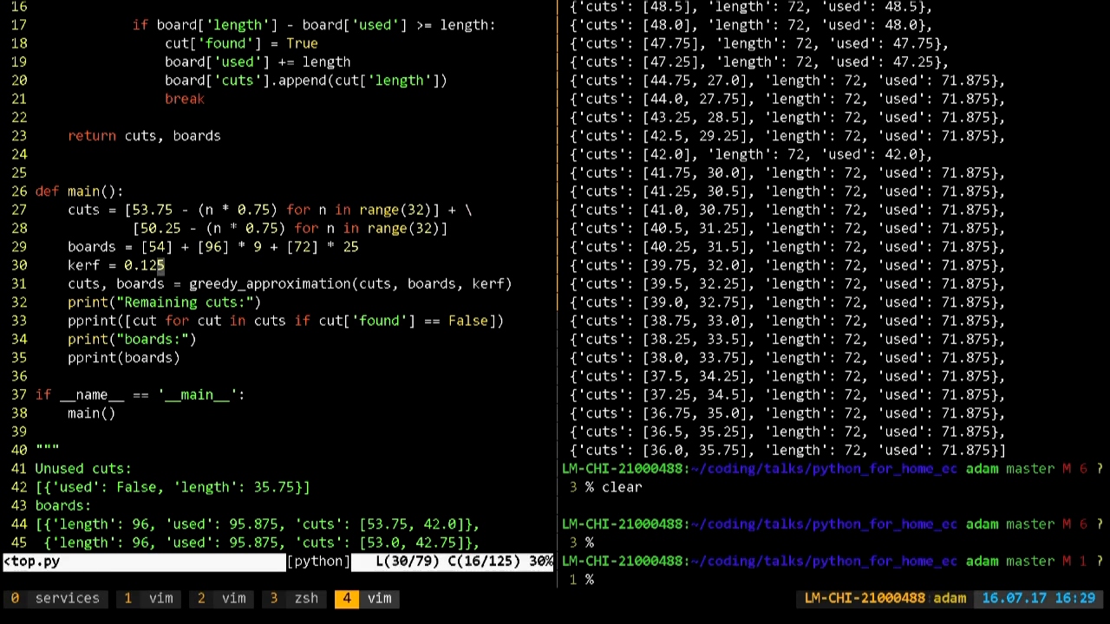
key("V")
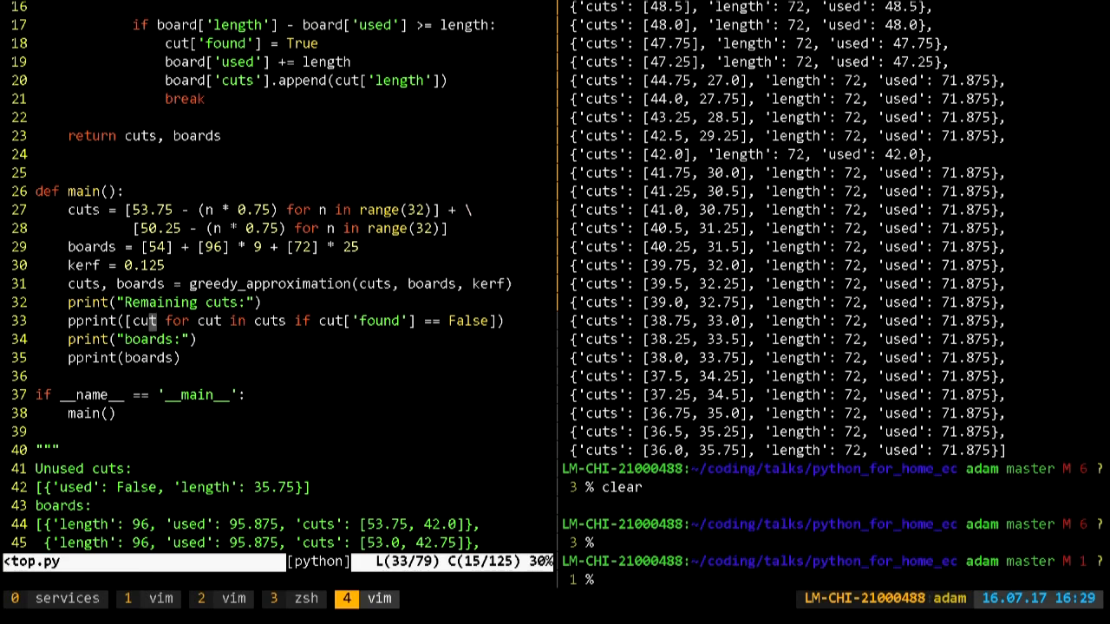
type("python countertop.py")
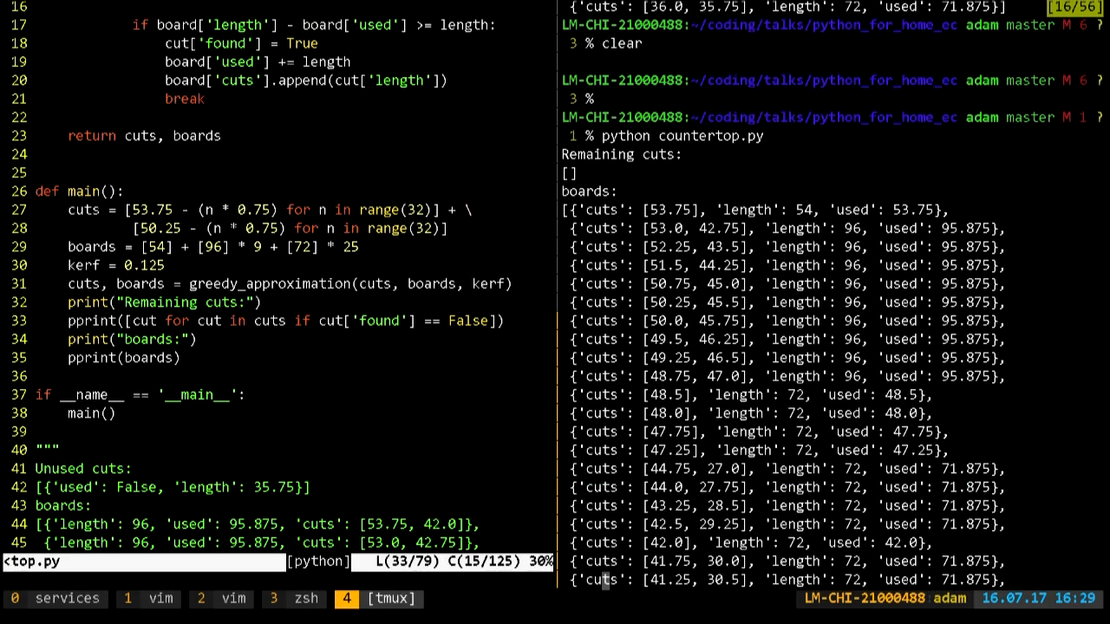
Scroll the countertop.py output, then advance to the final Questions? slide (42 of 42)
scroll("down", 3)
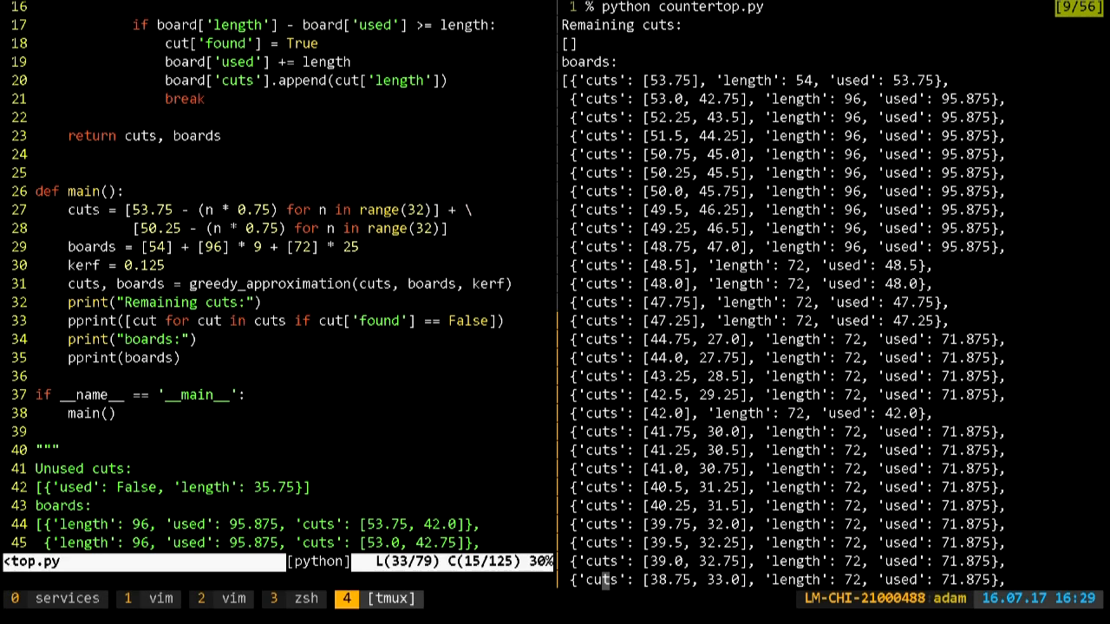
scroll("down", 3)
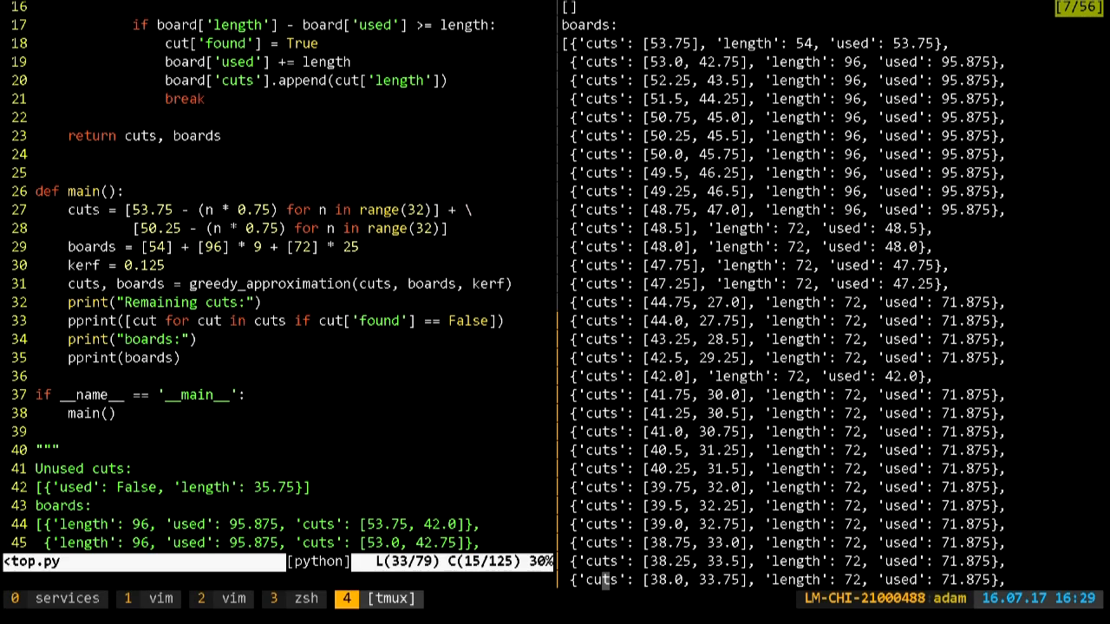
scroll("down", 3)
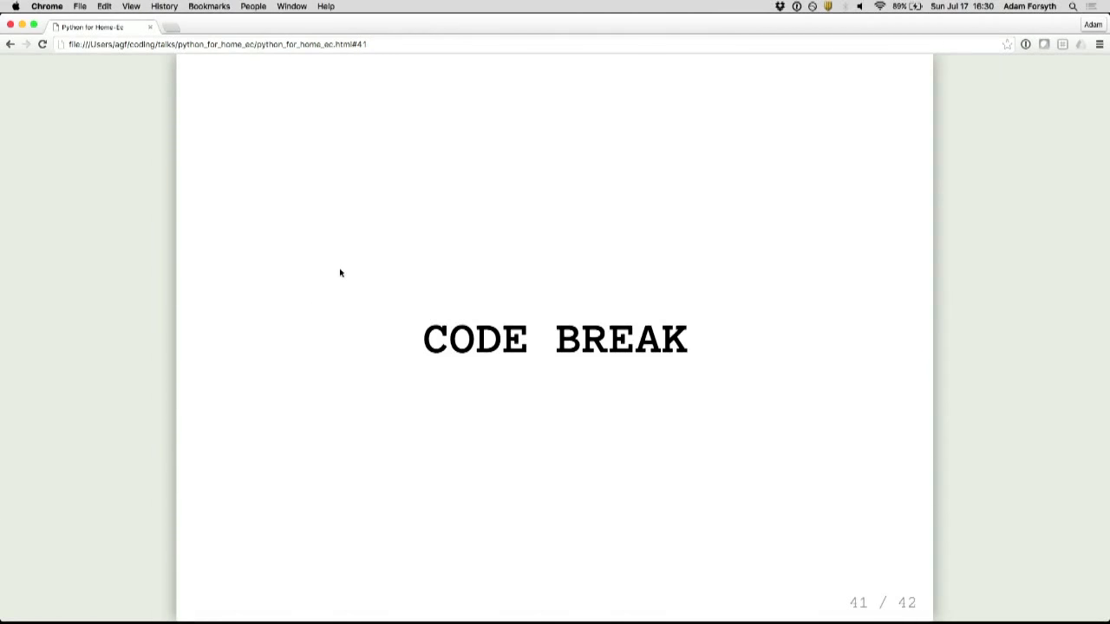
key("Right")
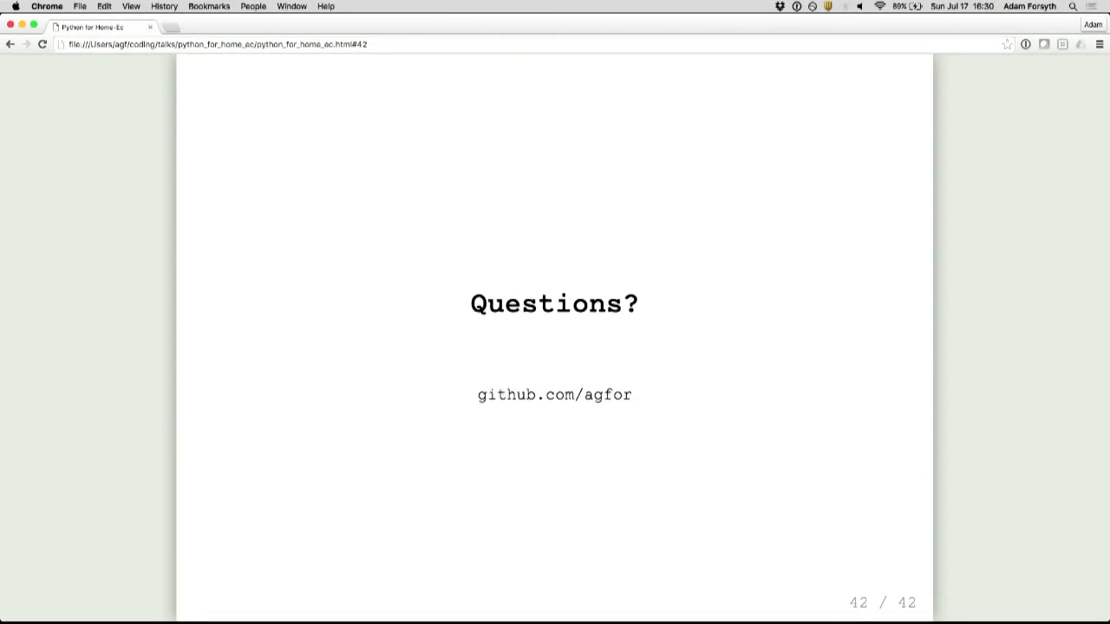